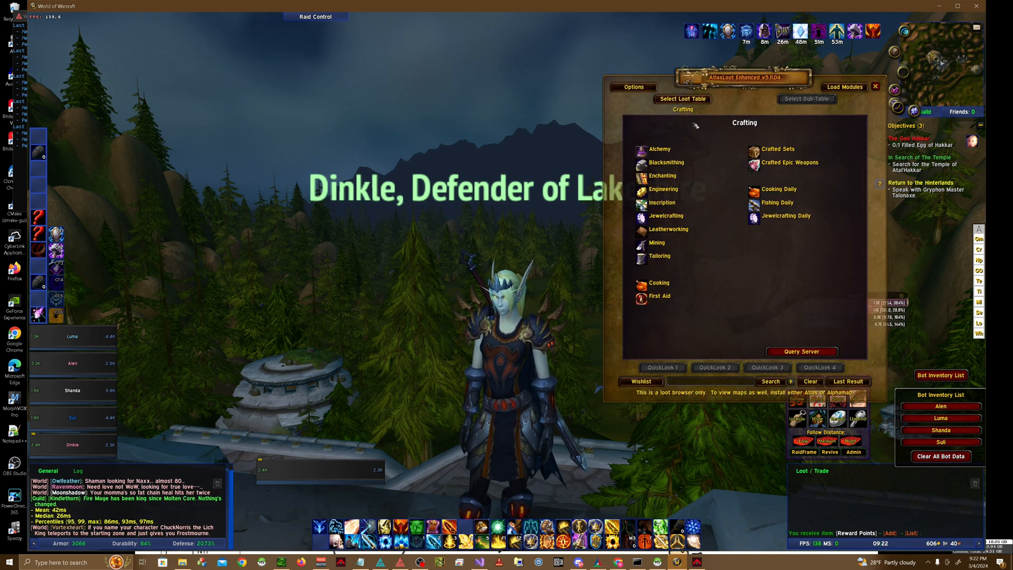
mouse_move(663, 203)
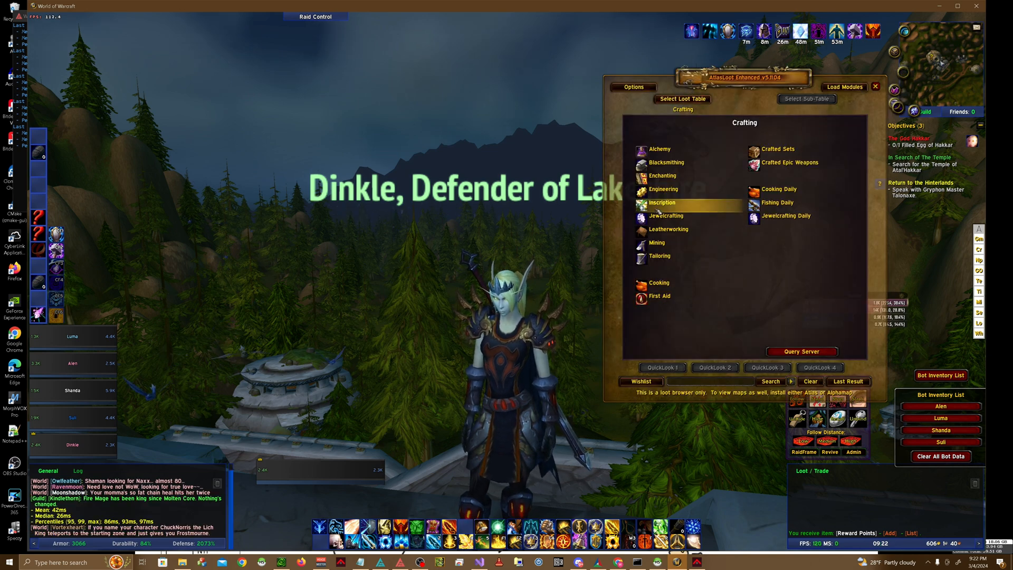
Show the Inscription: Miscellaneous recipes in AtlasLoot's Crafting list.
left_click(663, 202)
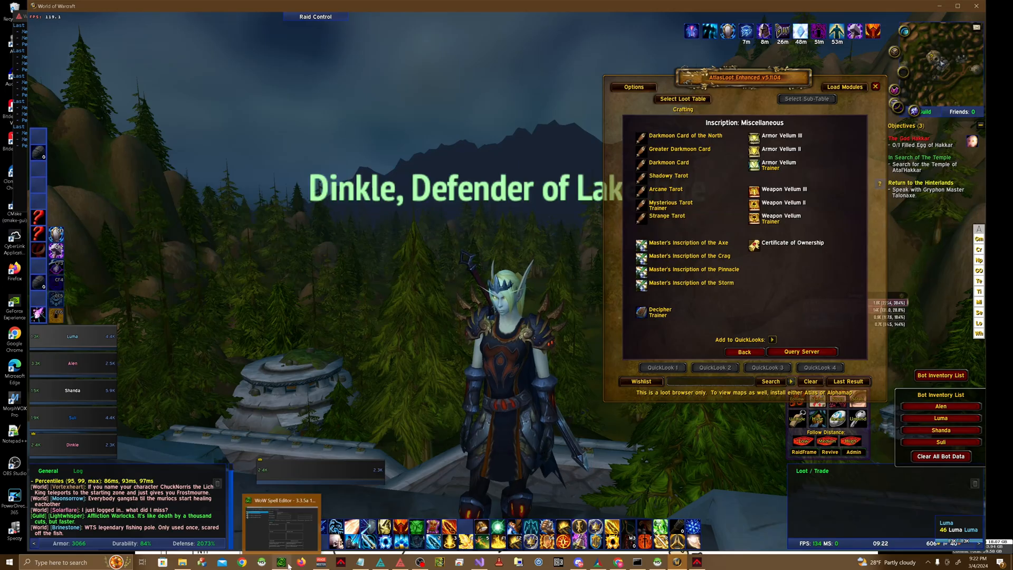
Duplicate spell 61117 Master's Inscription of the Axe as 861117 and begin renaming it 'Sim...'.
left_click(280, 522)
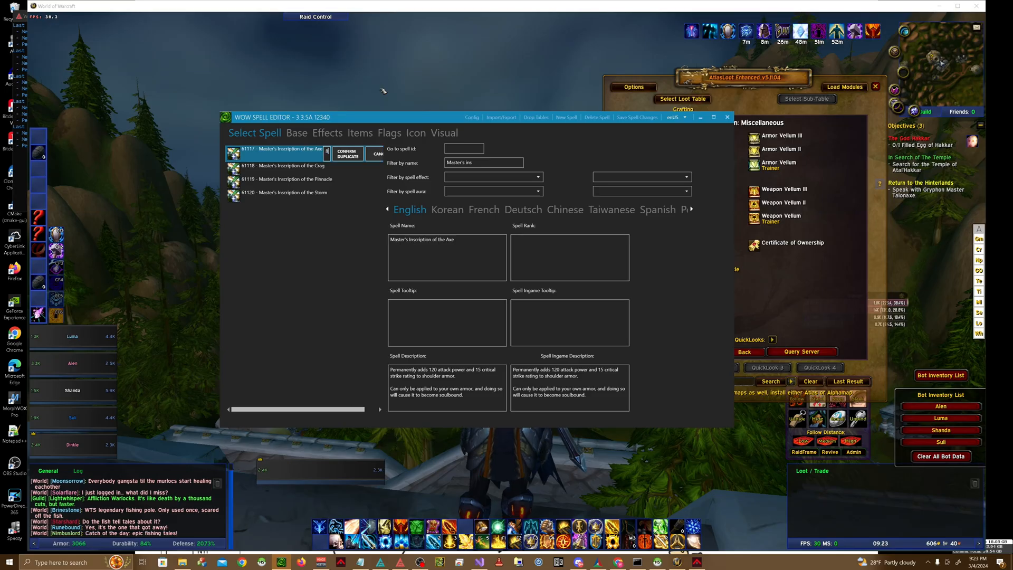
left_click(349, 154)
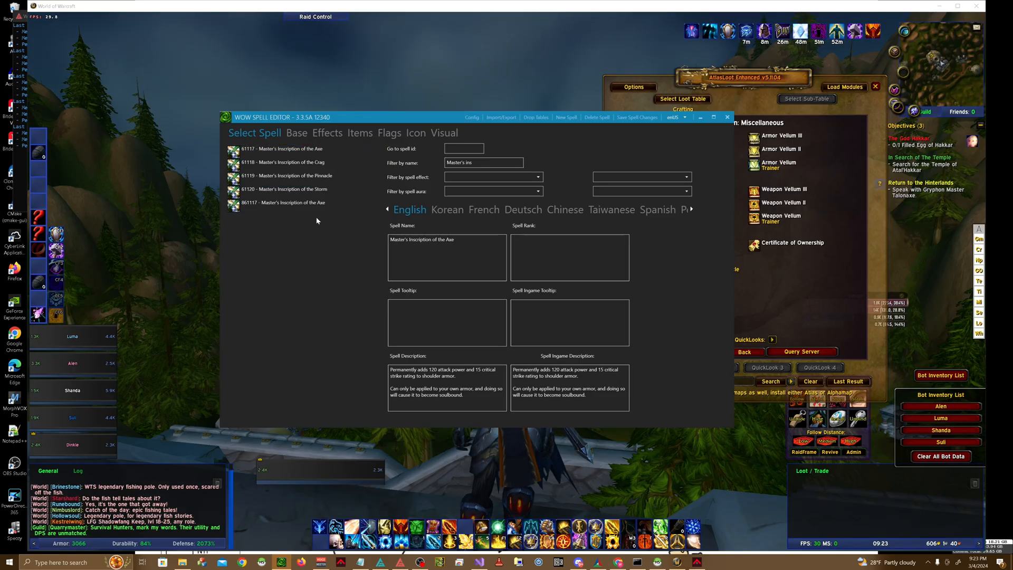
left_click(291, 203)
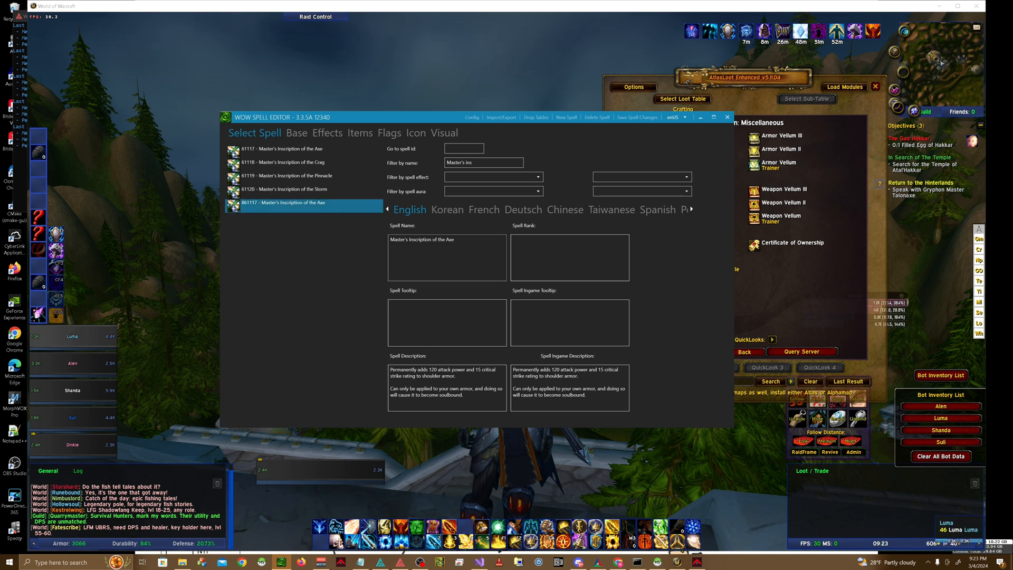
type("Sim")
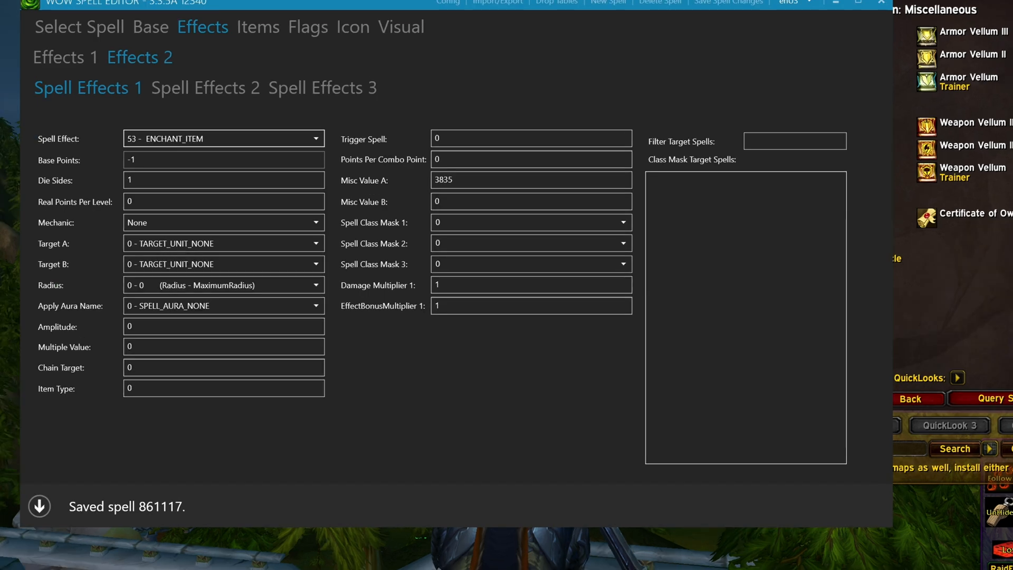
mouse_move(94, 175)
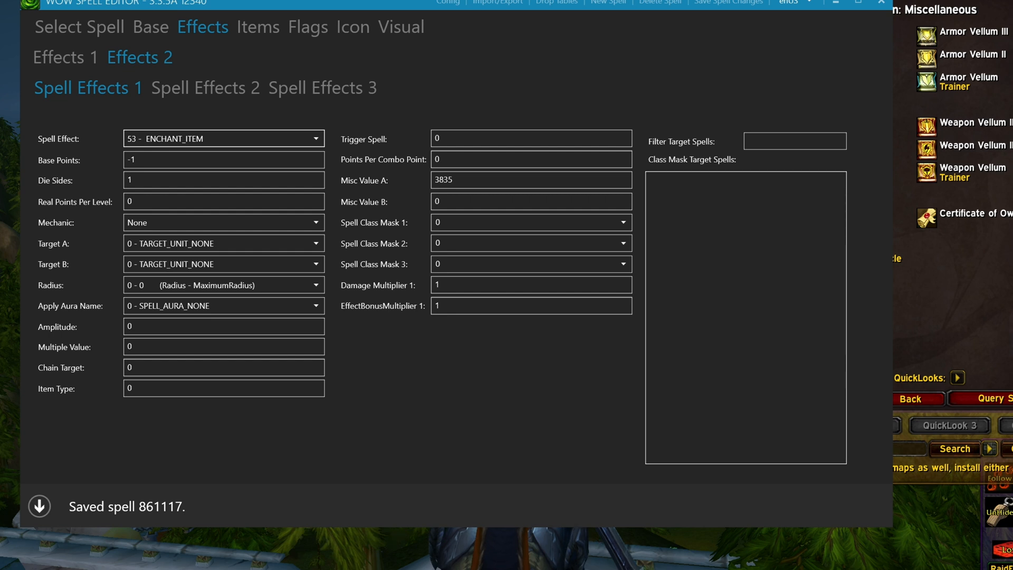
mouse_move(389, 192)
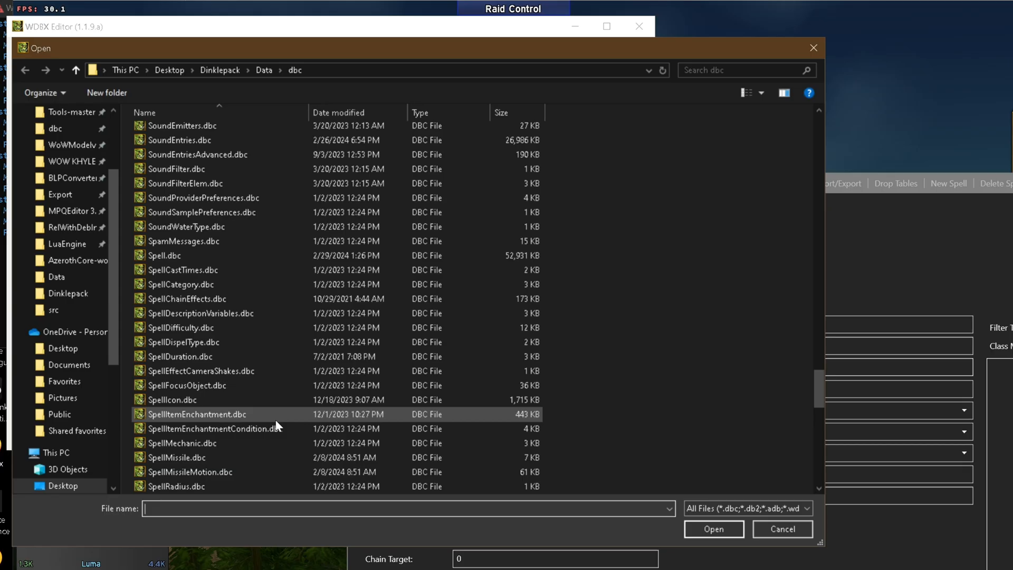
mouse_move(278, 425)
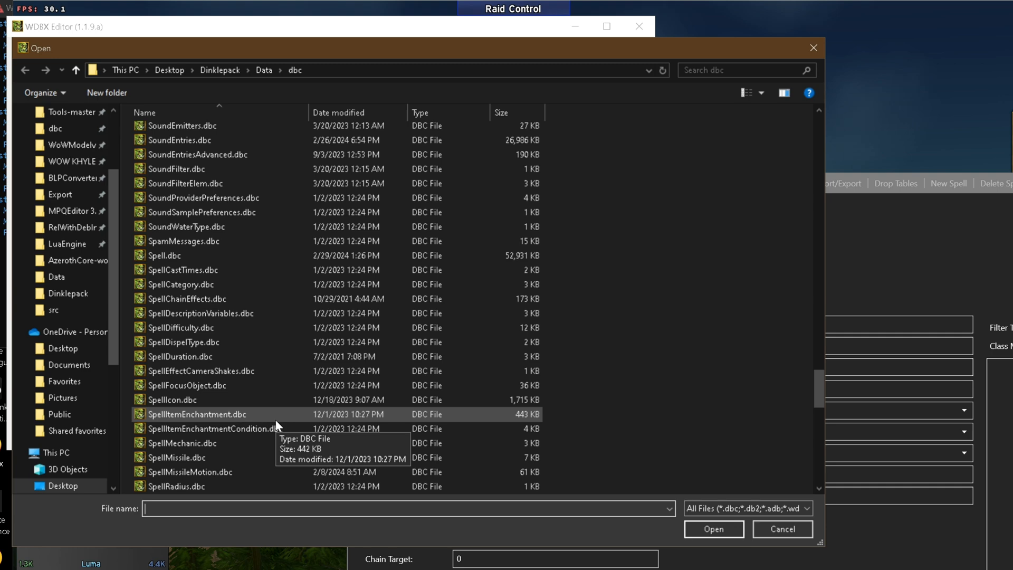
Load SpellItemEnchantment.dbc with the WotLK 3.3.5 definition.
left_click(198, 414)
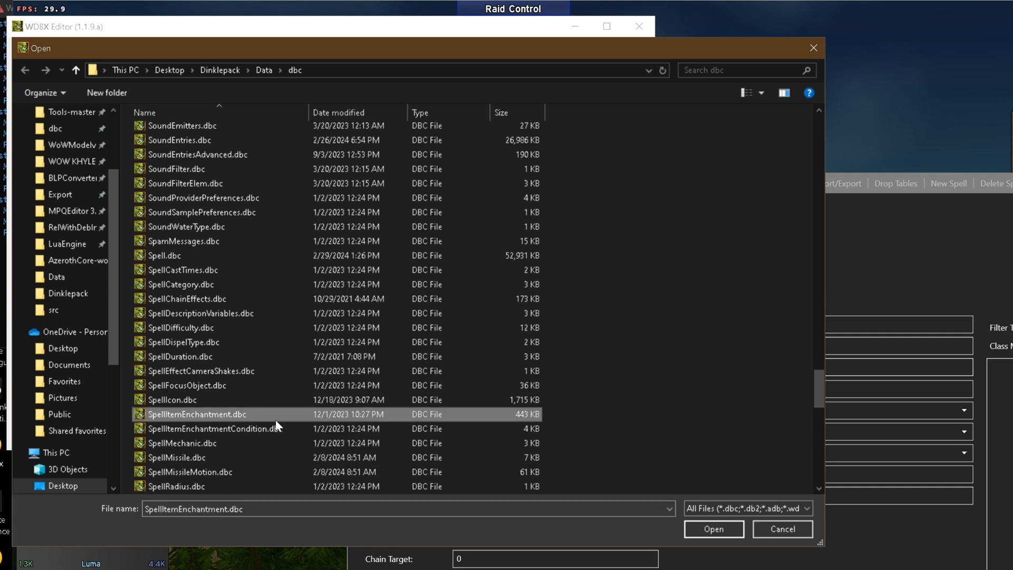
left_click(713, 530)
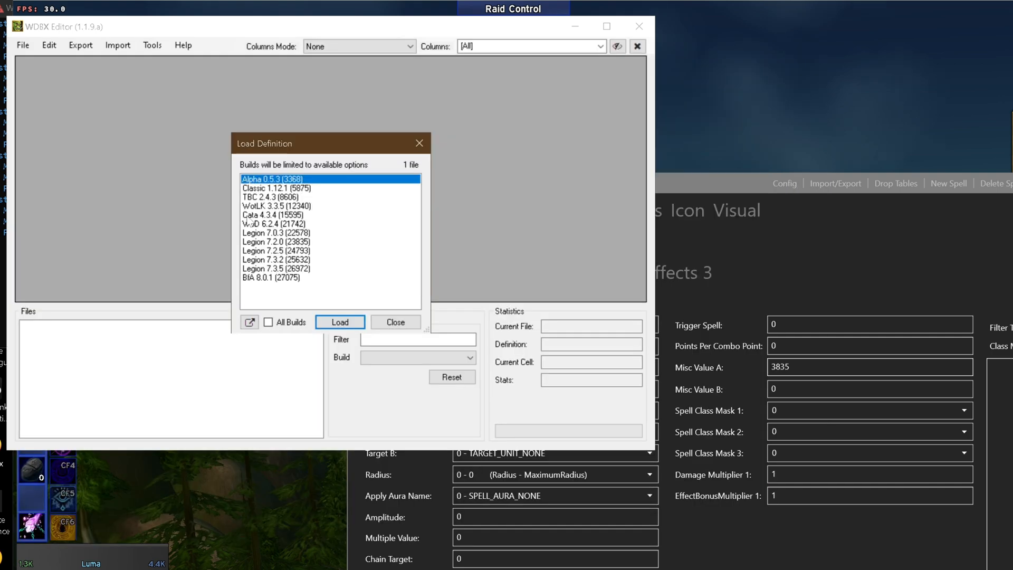
left_click(340, 322)
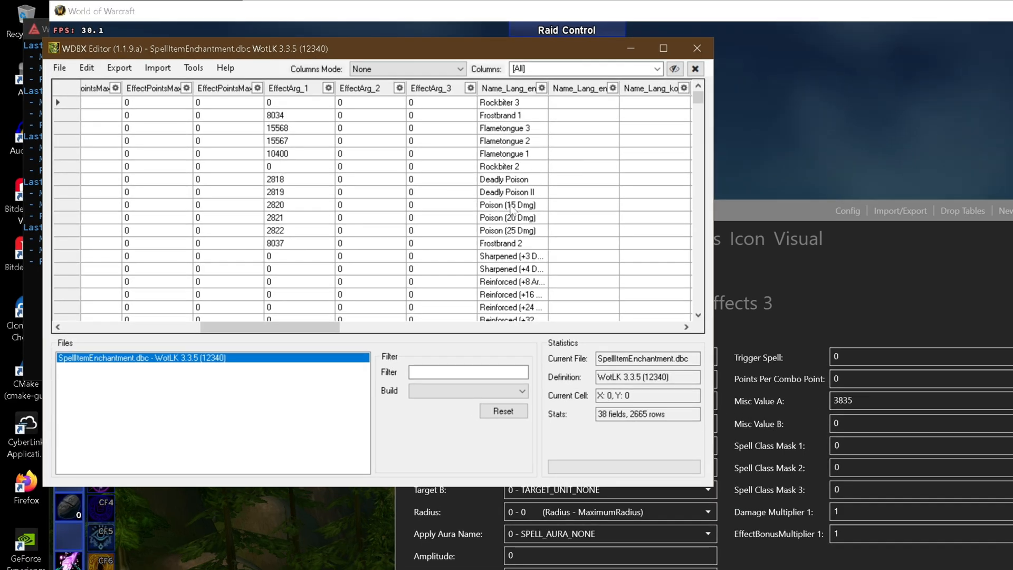
mouse_move(610, 133)
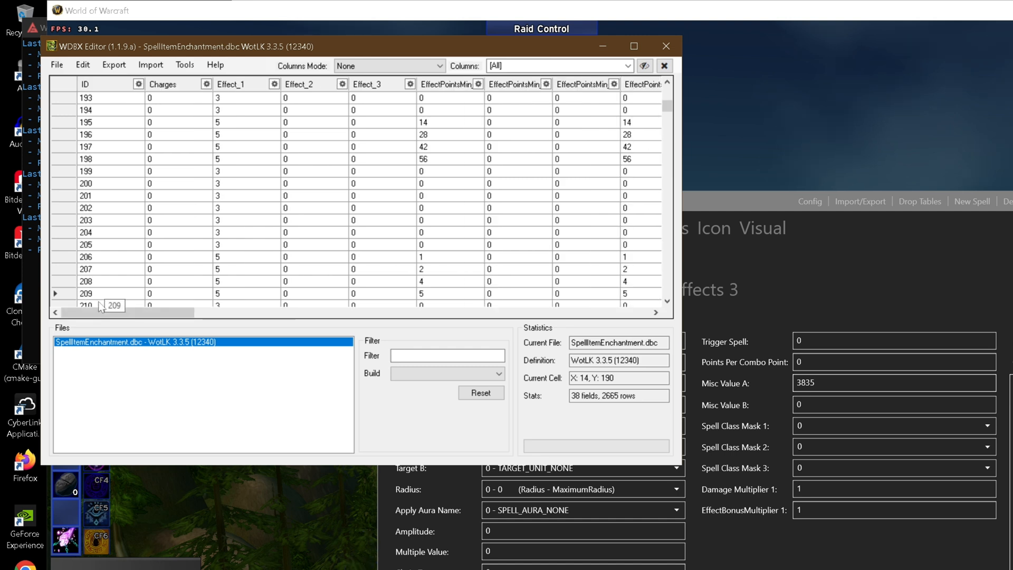
Inspect enchantment 209's effect type and effect points values.
left_click(640, 294)
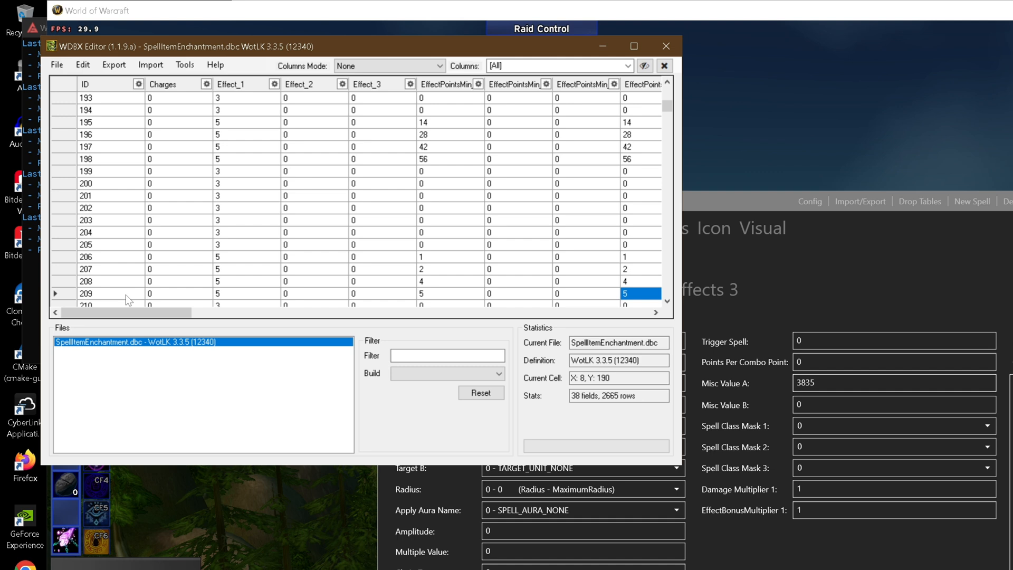
mouse_move(197, 268)
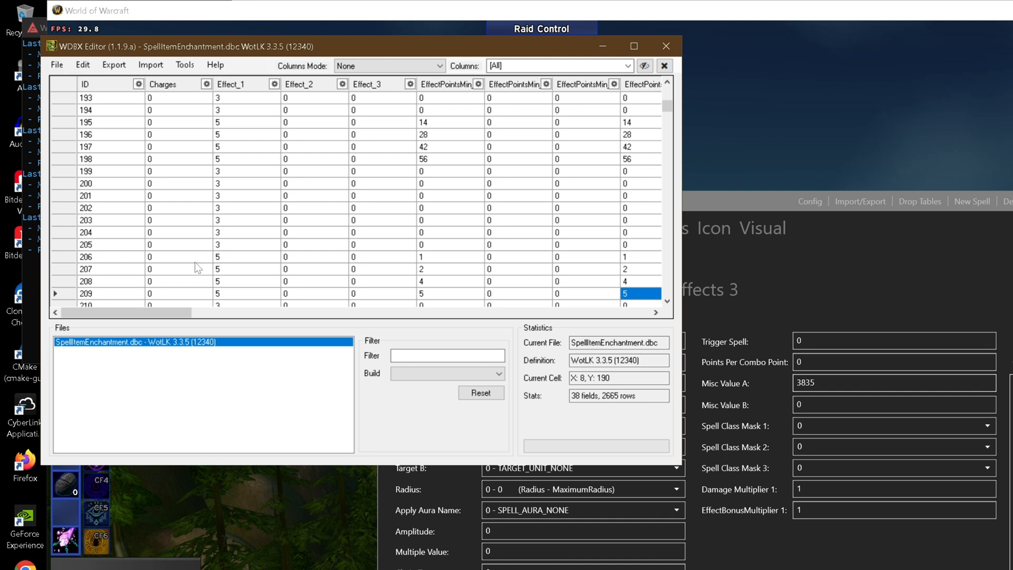
left_click(236, 294)
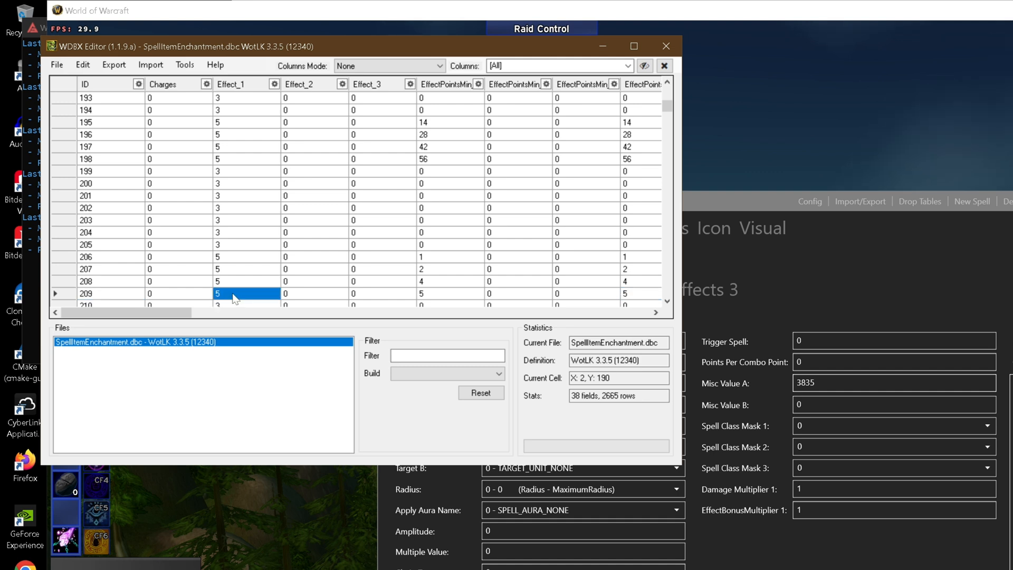
mouse_move(219, 300)
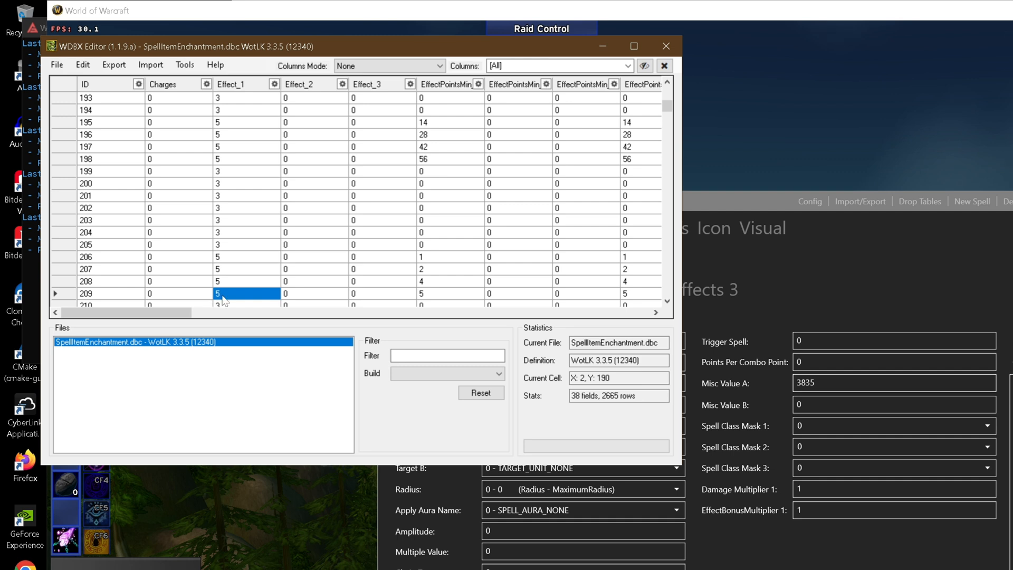
mouse_move(393, 295)
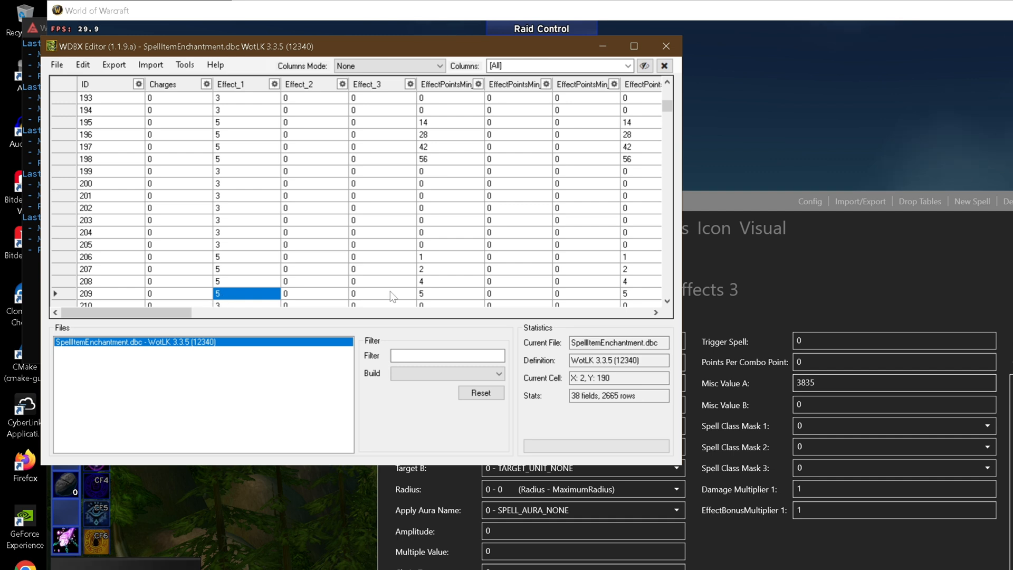
left_click(448, 293)
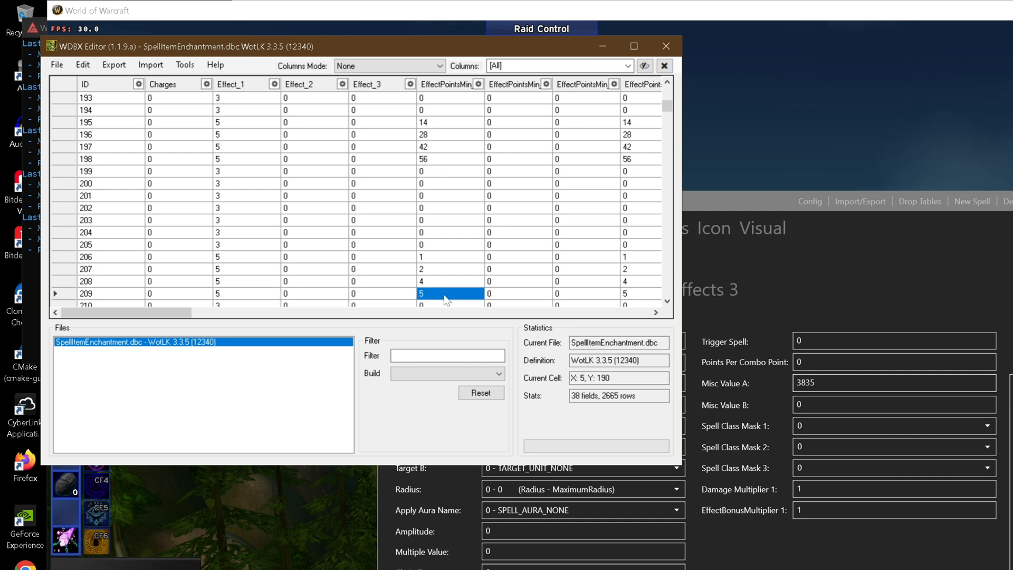
scroll("right", 3)
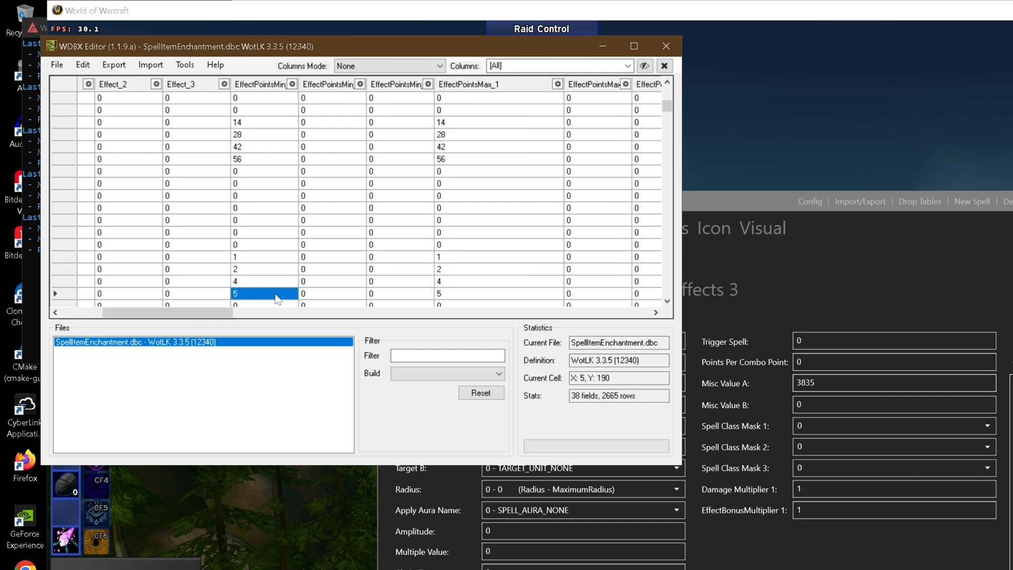
mouse_move(443, 296)
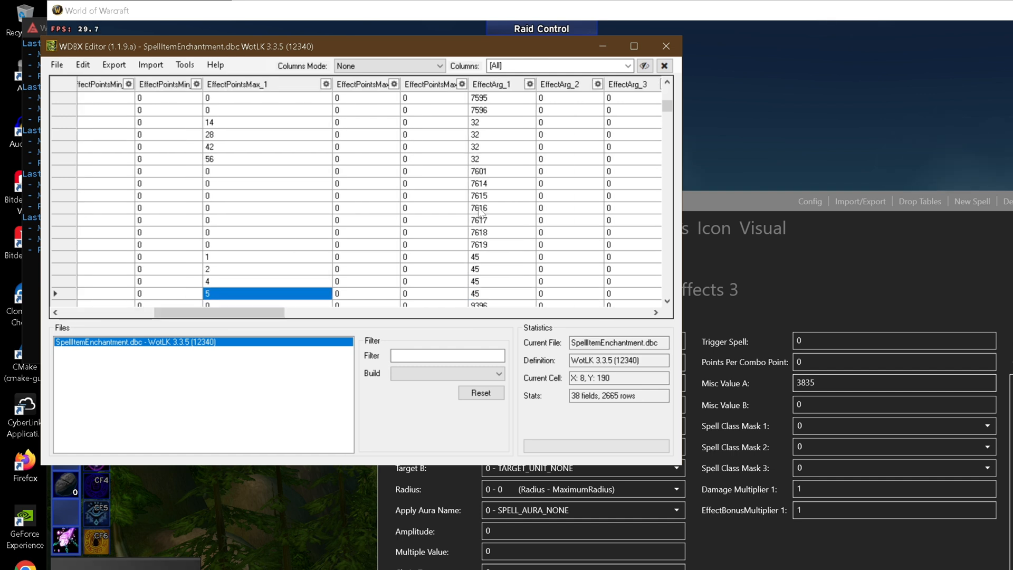
left_click(475, 294)
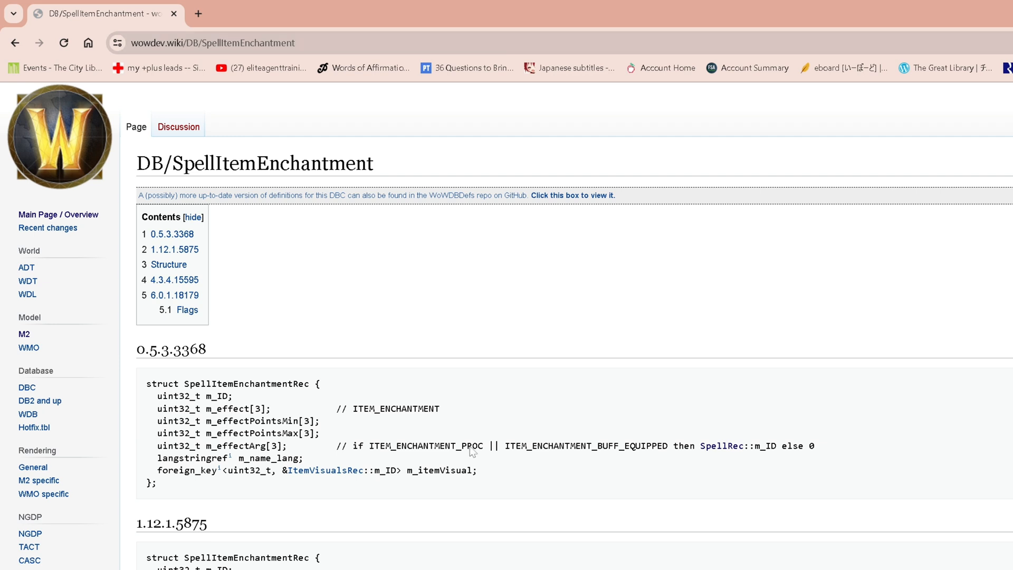
Read the SpellItemEnchantment struct definition on wowdev.wiki.
scroll("down", 3)
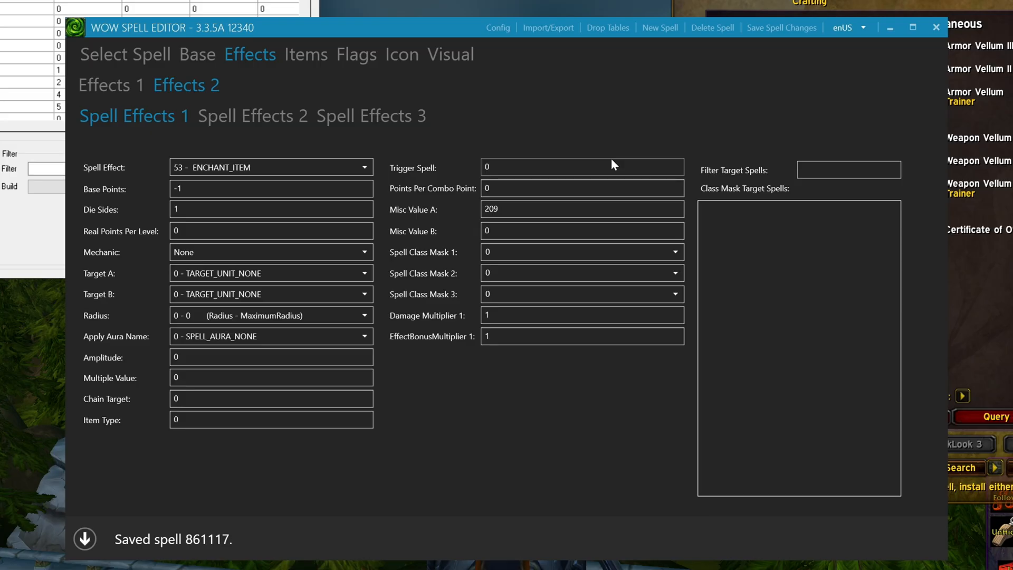
Set the first spell effect's Misc Value A to enchantment 209.
left_click(305, 55)
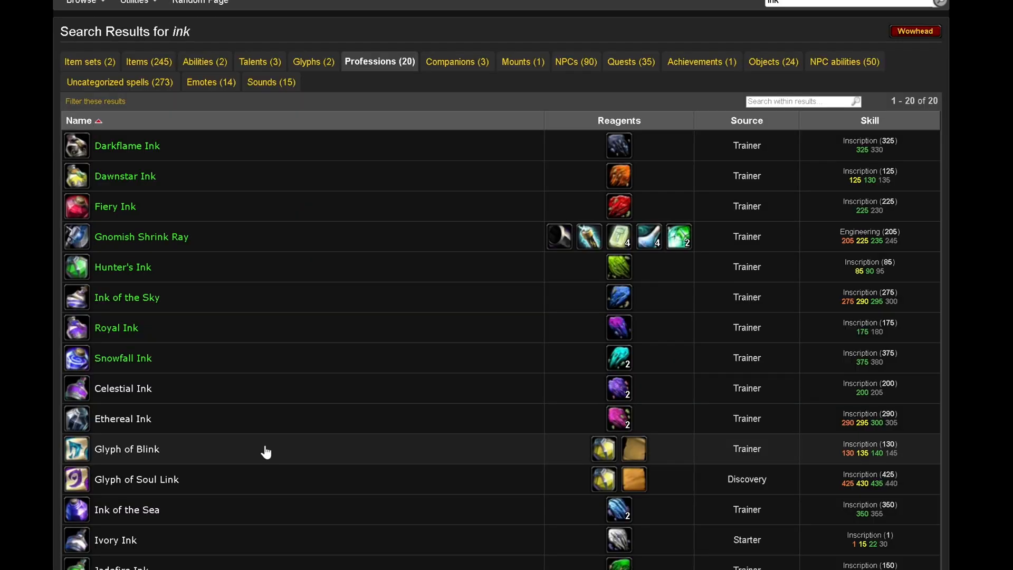
mouse_move(152, 456)
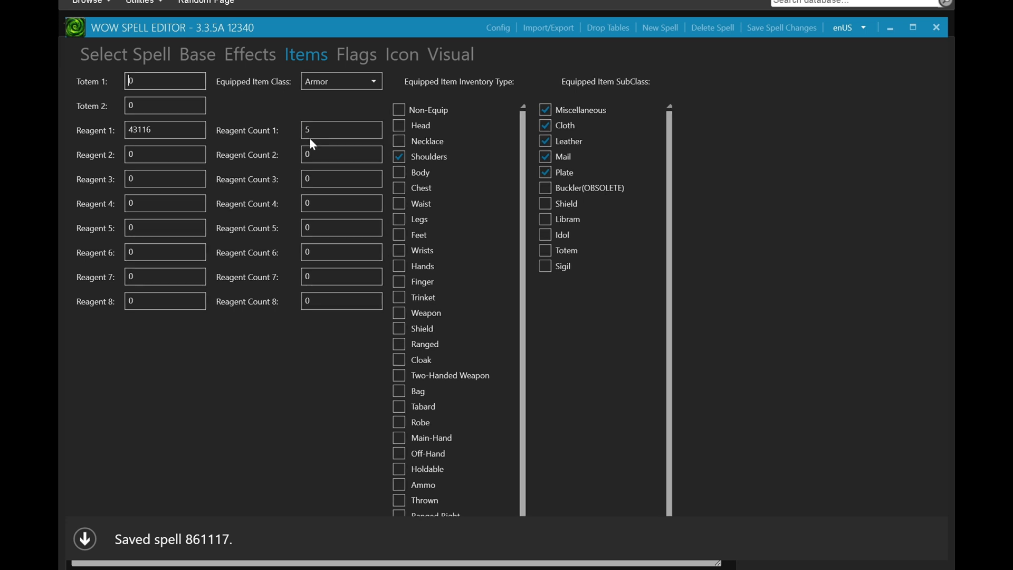
Set Reagent 1 to 43116 count 5, tick Shoulders and save spell 861117.
left_click(549, 27)
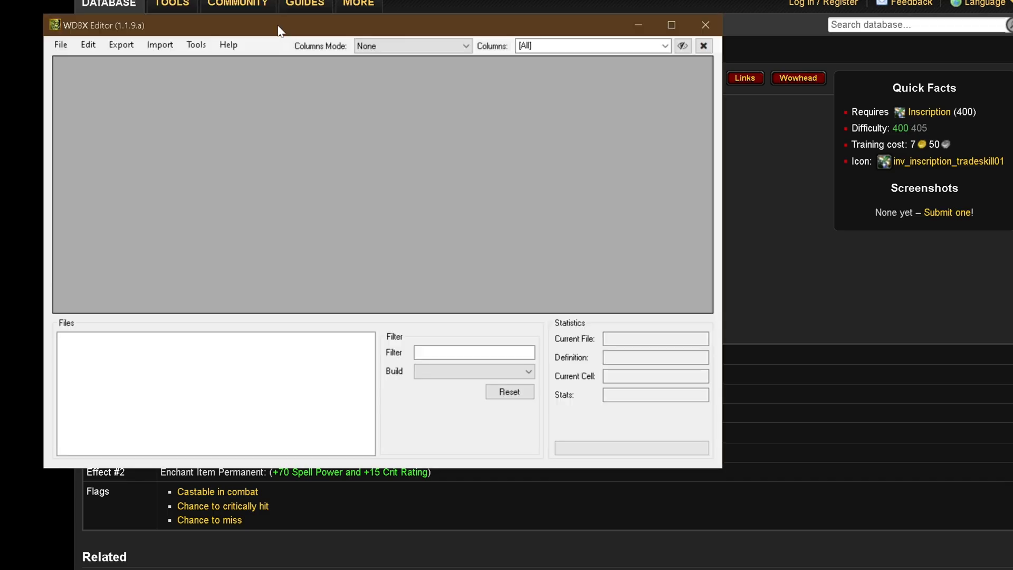
Open SkillLineAbility.dbc, duplicate spell 61120's row and point the new row at spell 861117.
left_click(61, 44)
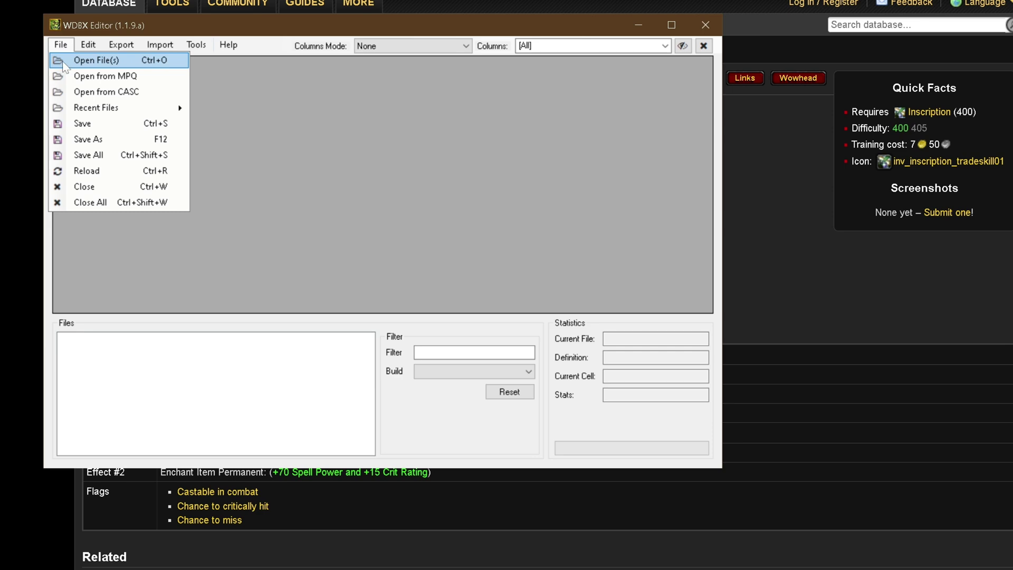
left_click(97, 59)
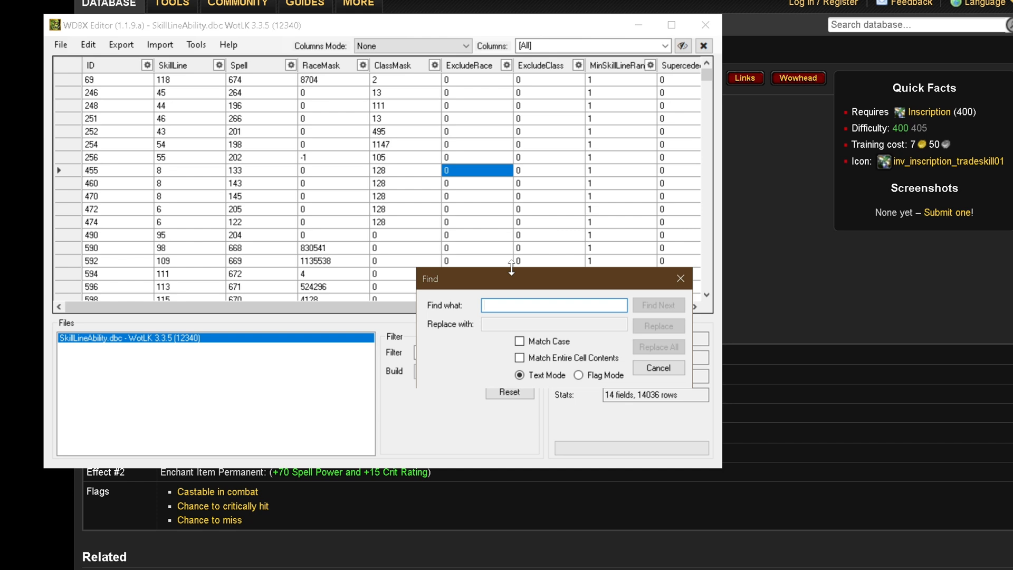
type("61120")
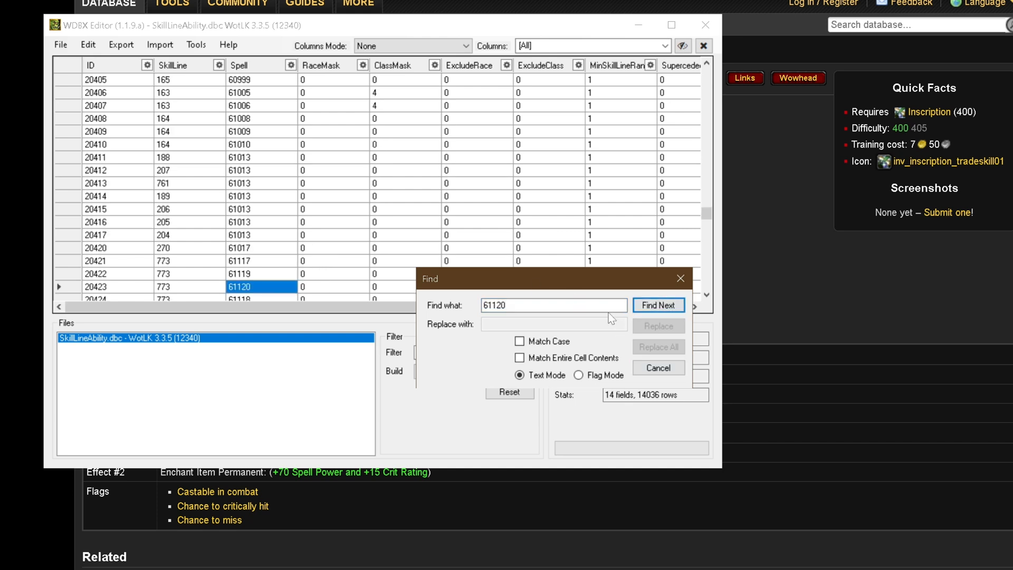
right_click(240, 287)
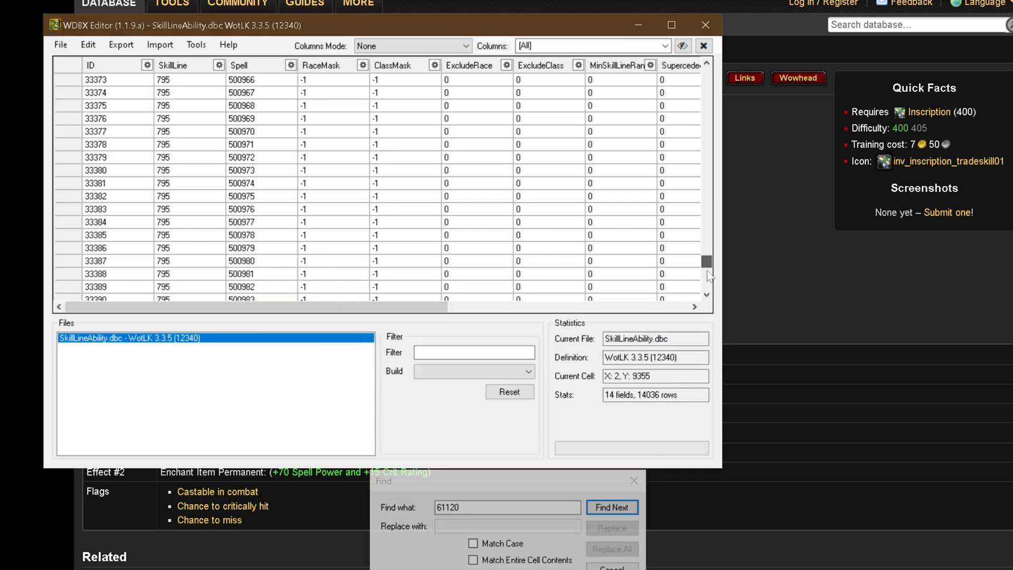
scroll("down", 3)
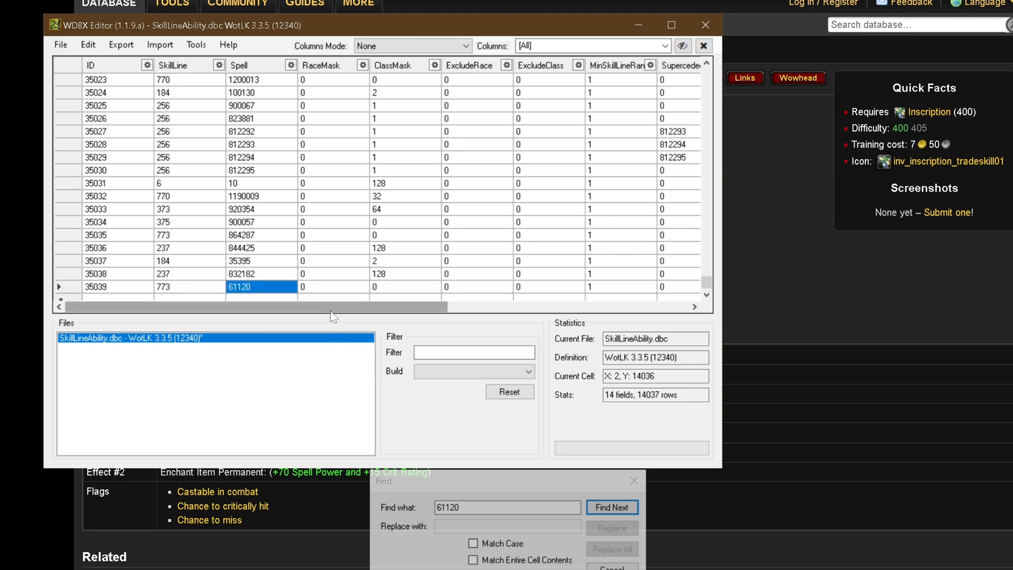
mouse_move(275, 304)
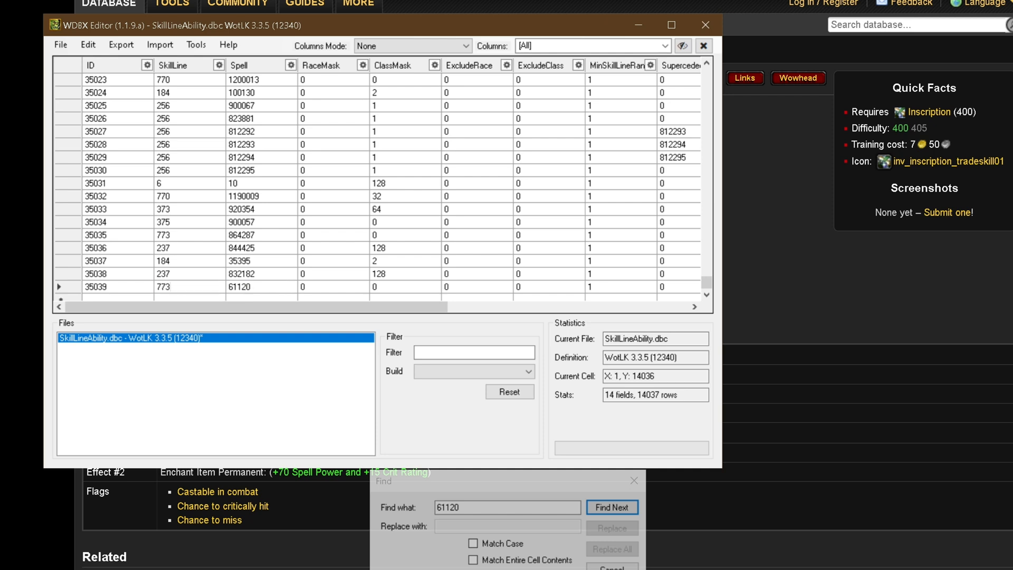
left_click(163, 287)
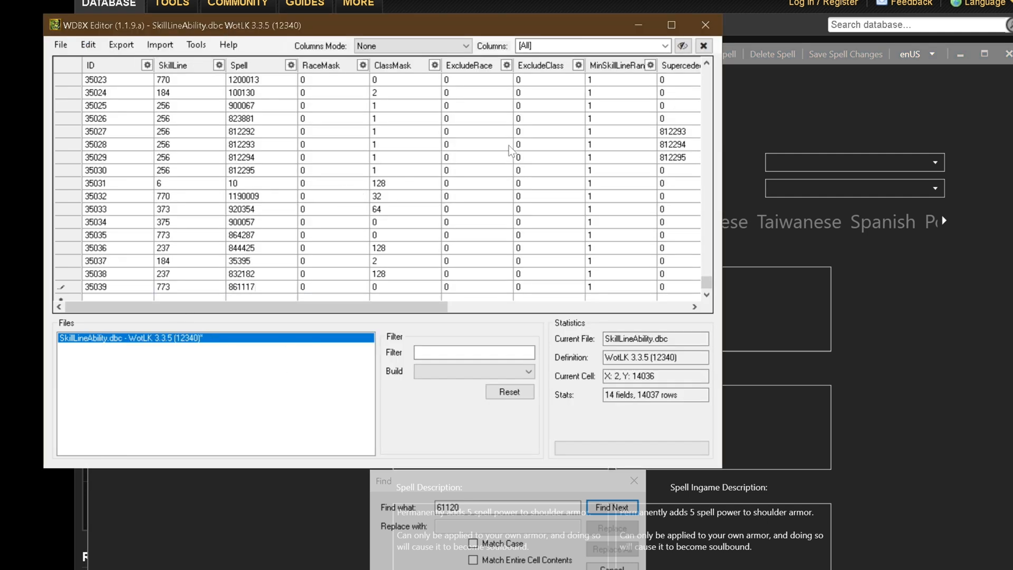
Set the new row's trivial skill rank range to 130 low and 145 high.
scroll("right", 3)
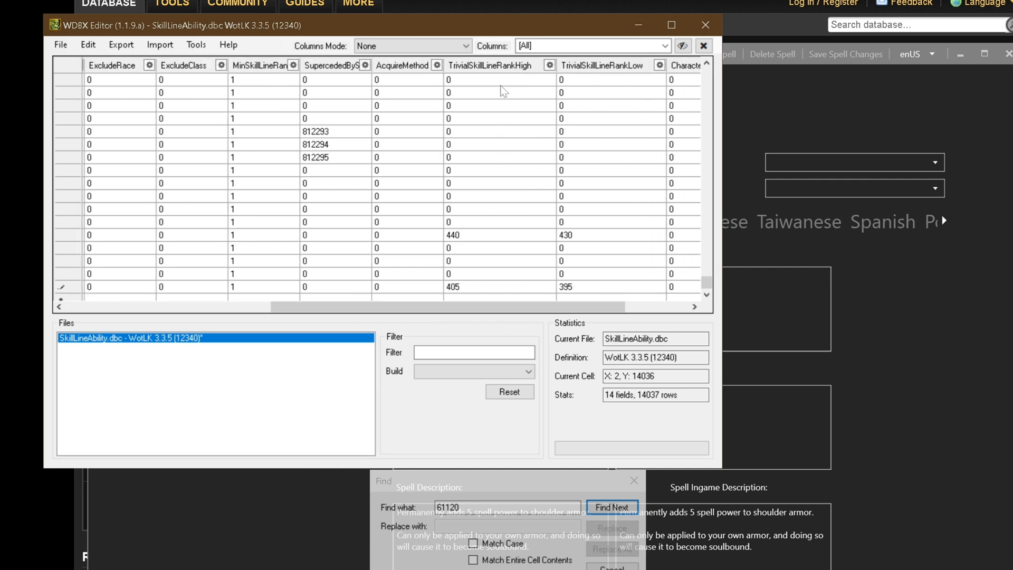
mouse_move(605, 66)
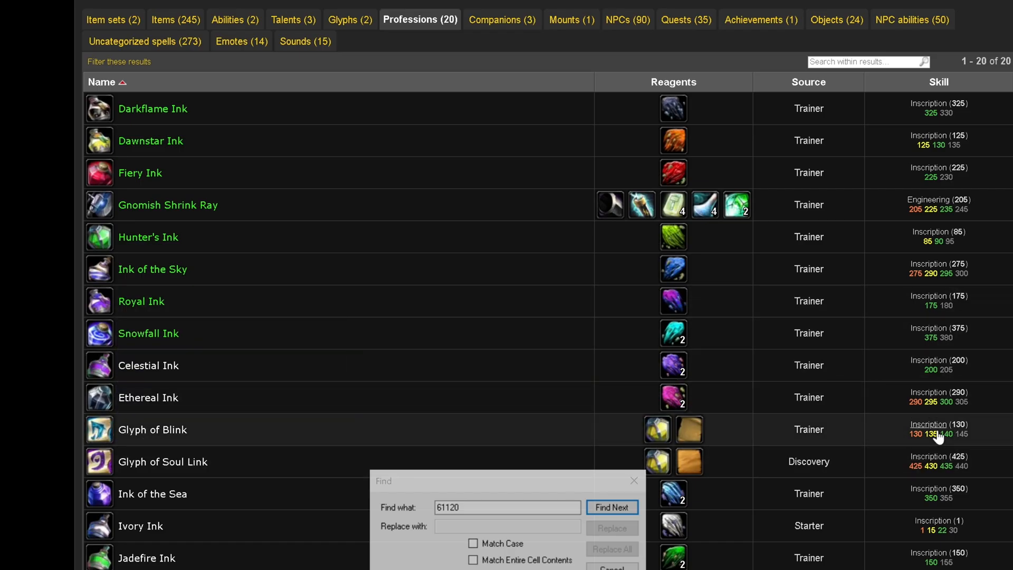
mouse_move(977, 444)
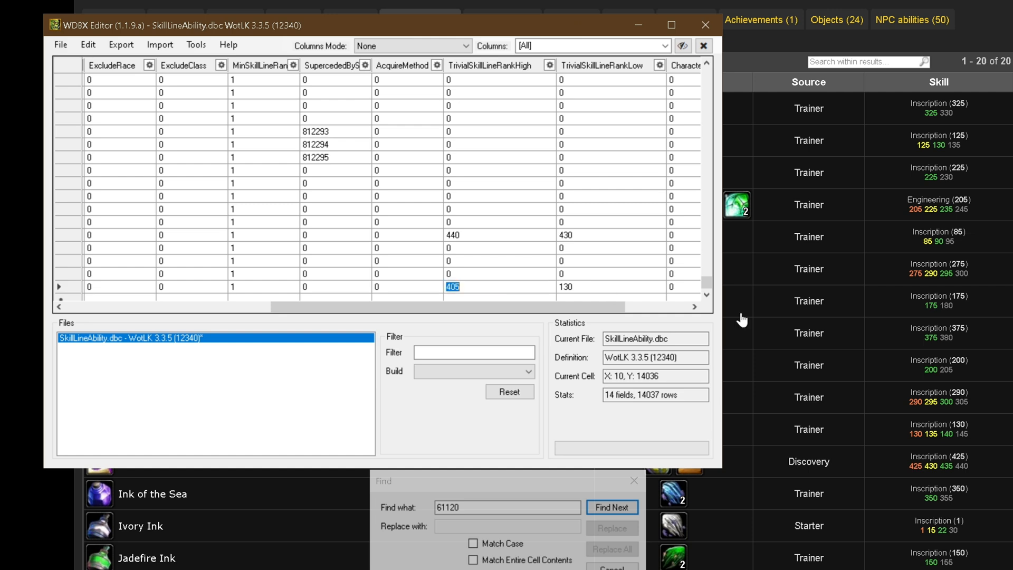
mouse_move(927, 477)
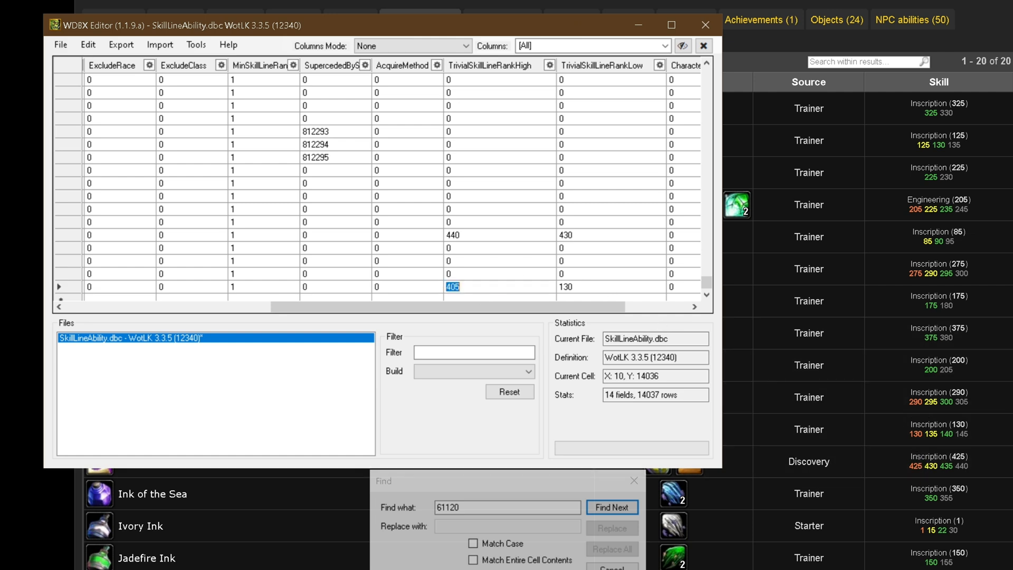
type("145")
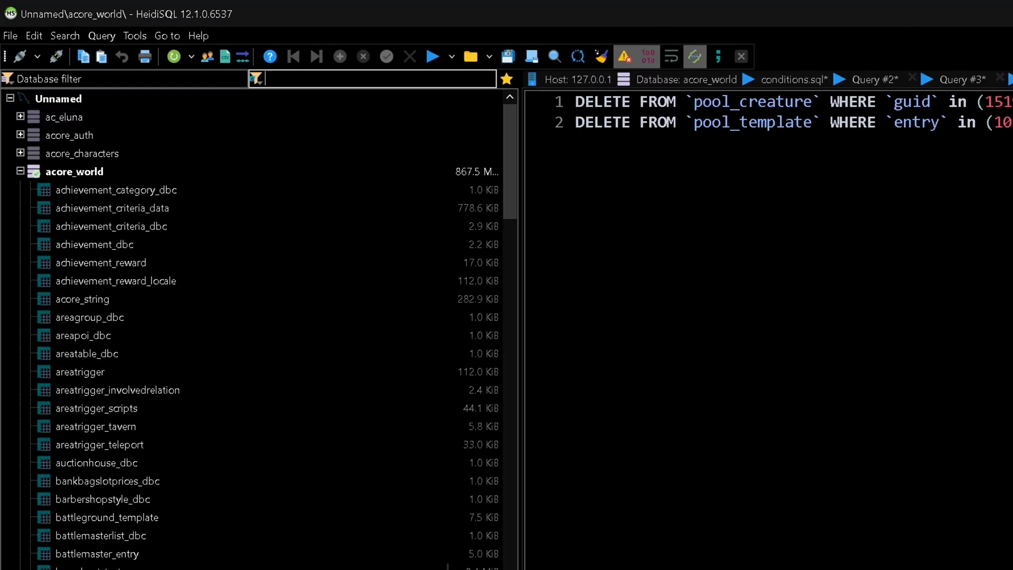
Filter acore_world tables by 'npc' and open npc_trainer.
type("npc_")
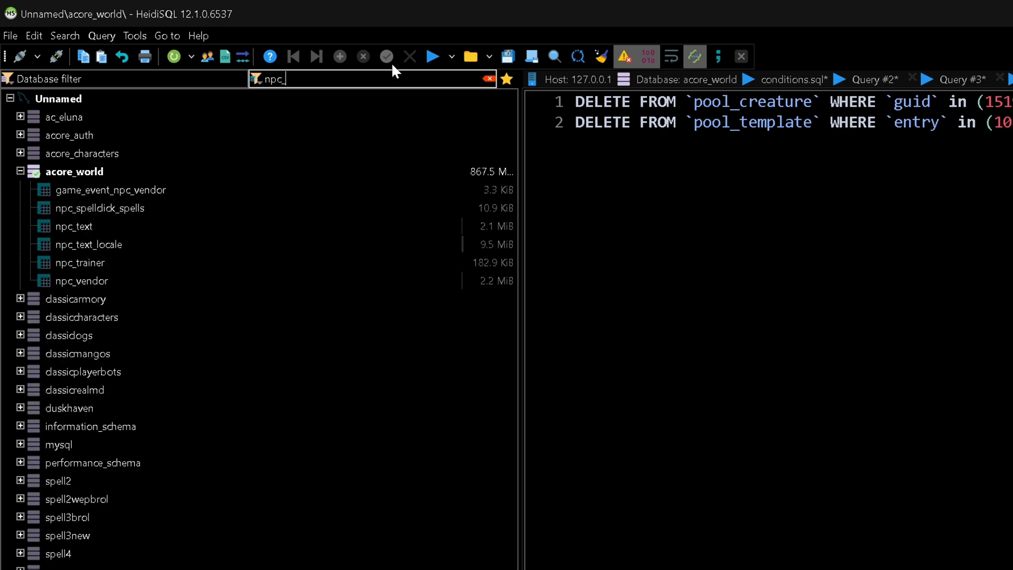
double_click(80, 263)
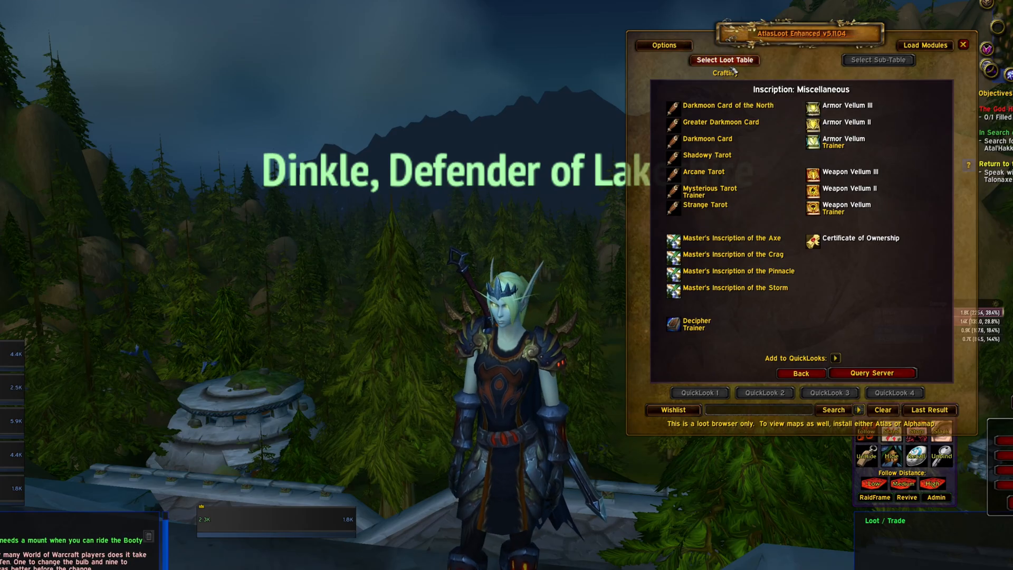
Browse Crafting Inscription recipes, then bring up the Armor Vellum II spell page on the database site.
left_click(724, 59)
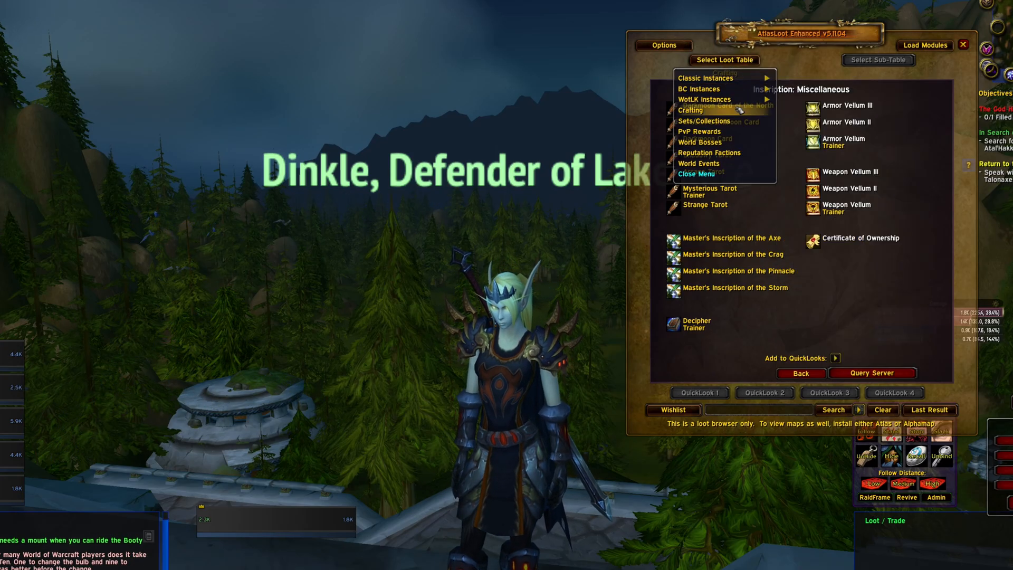
left_click(699, 109)
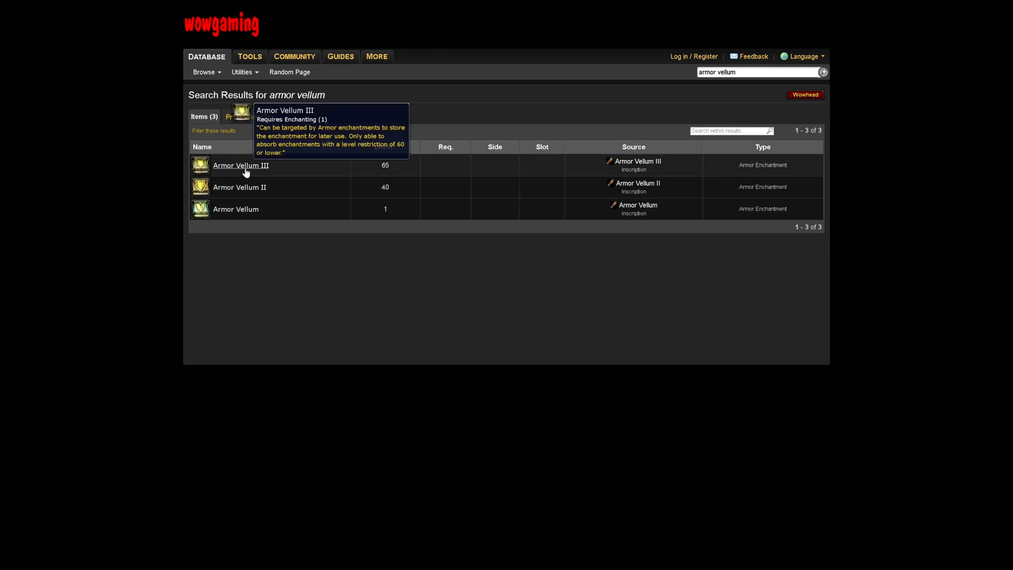
mouse_move(239, 194)
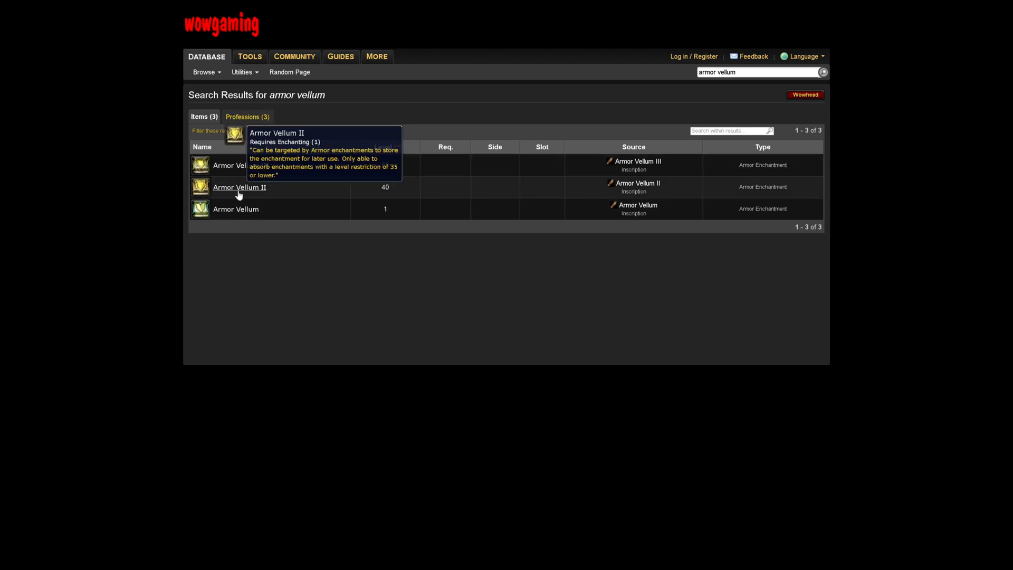
left_click(239, 188)
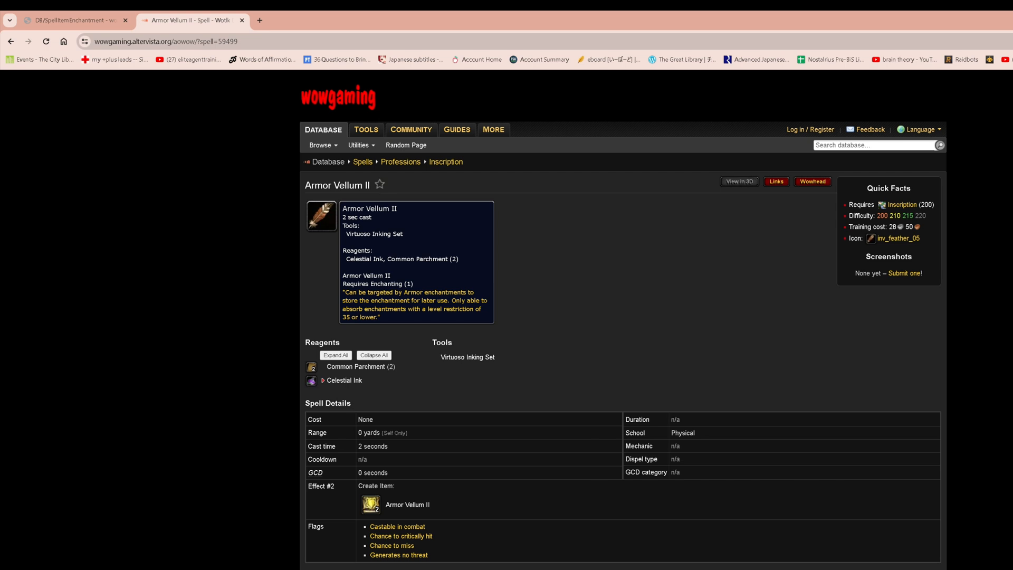
left_click(162, 42)
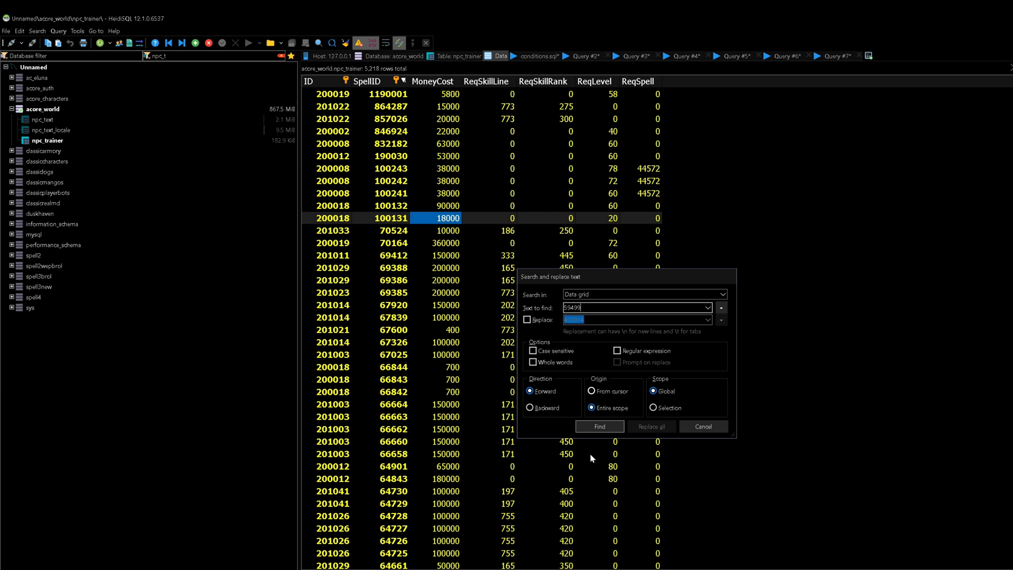
Find the Armor Vellum II trainer row (spell 59499) and copy it as the template.
left_click(598, 426)
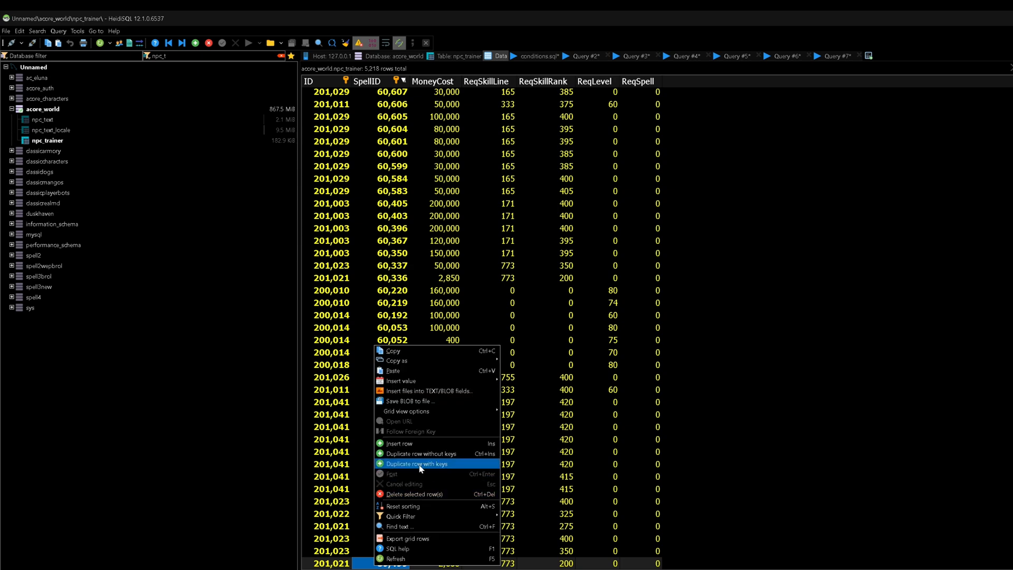
left_click(416, 463)
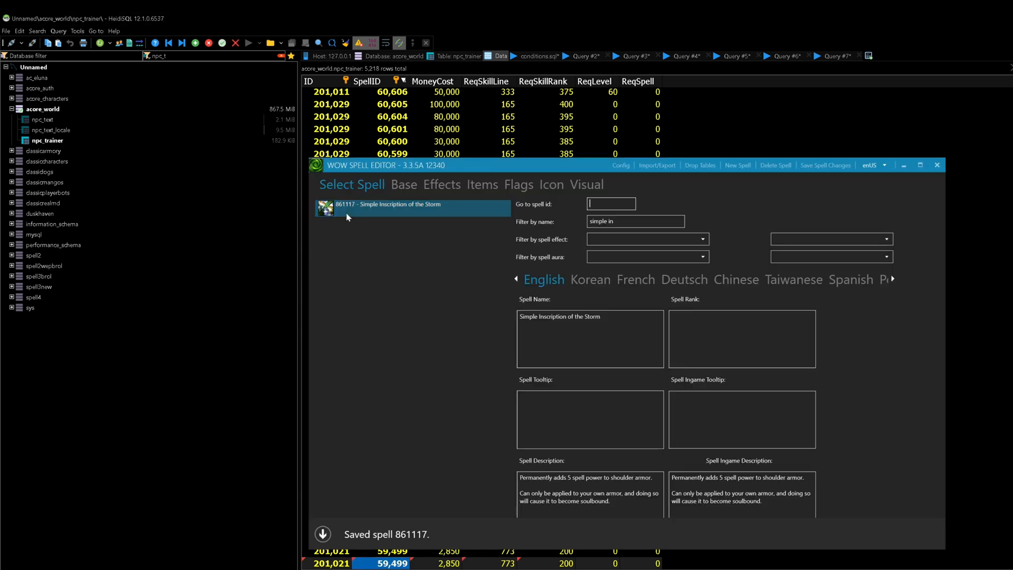
left_click(936, 165)
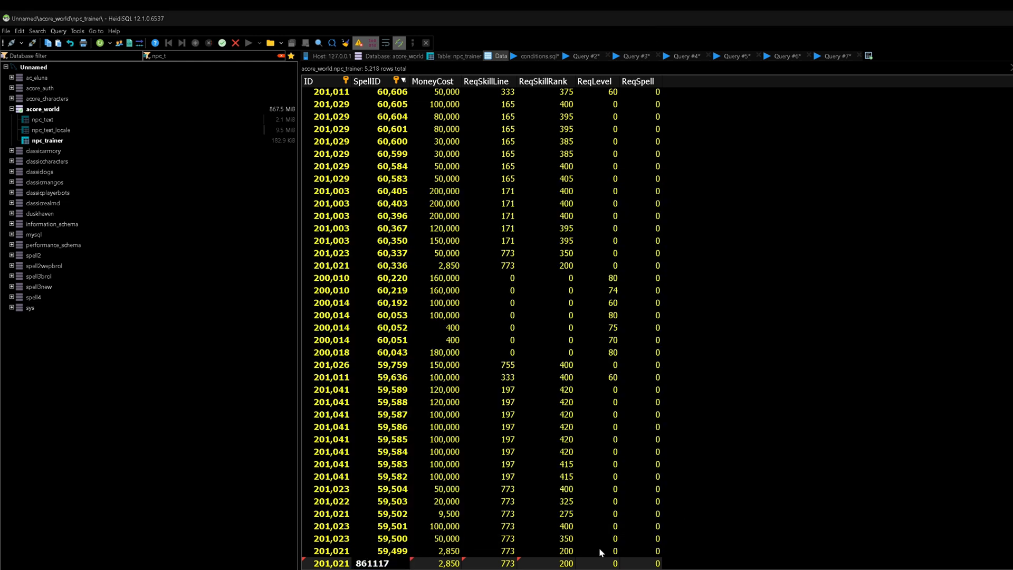
Change the copied row's spell to 861117 with rank 130 and commit it to npc_trainer.
double_click(427, 562)
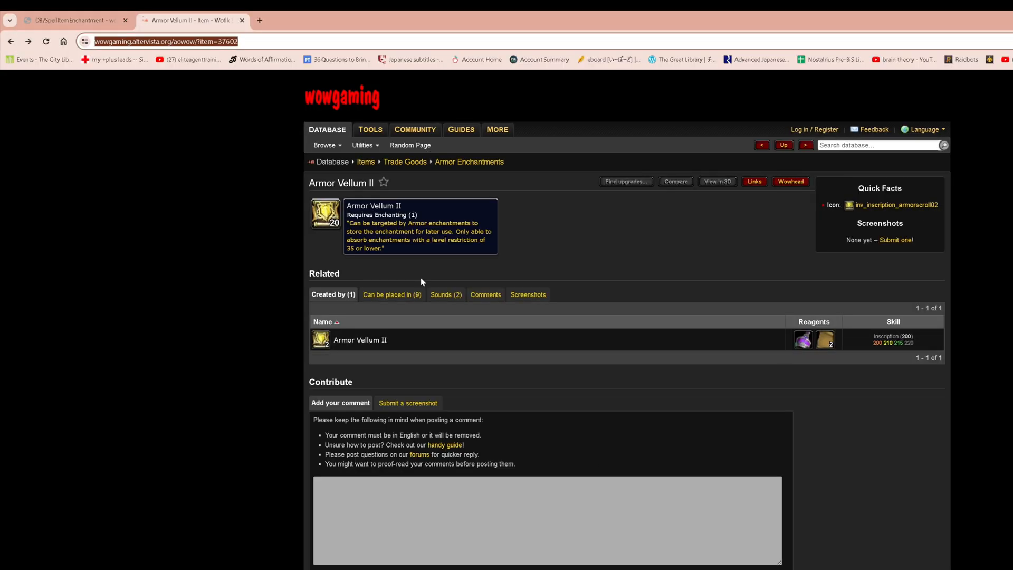
mouse_move(811, 551)
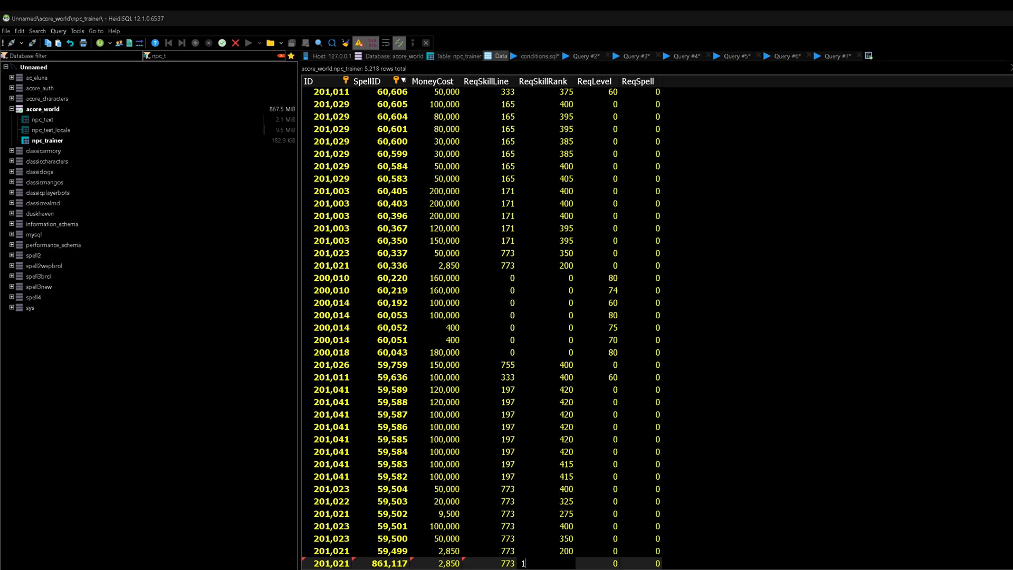
type("30")
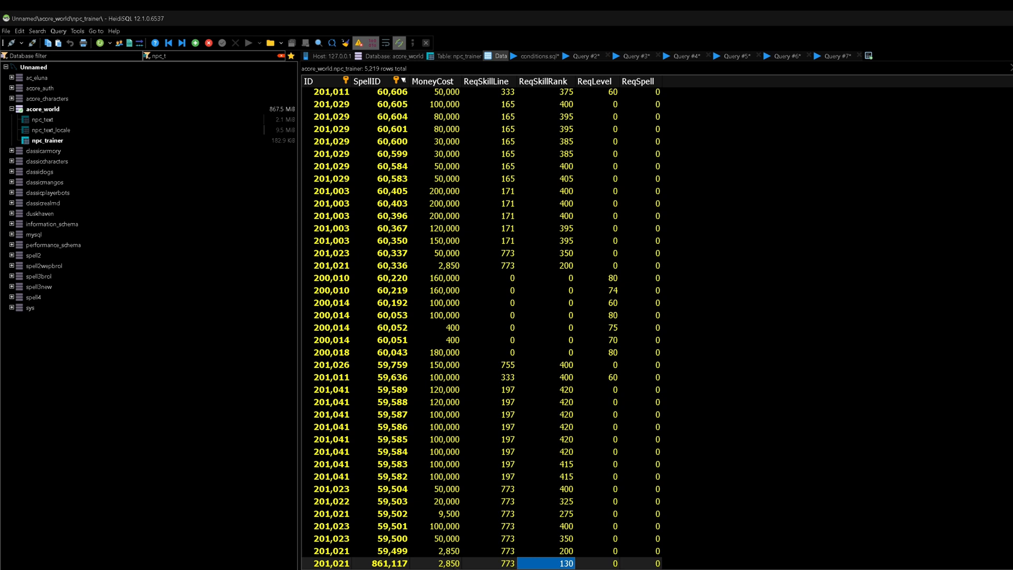
mouse_move(643, 541)
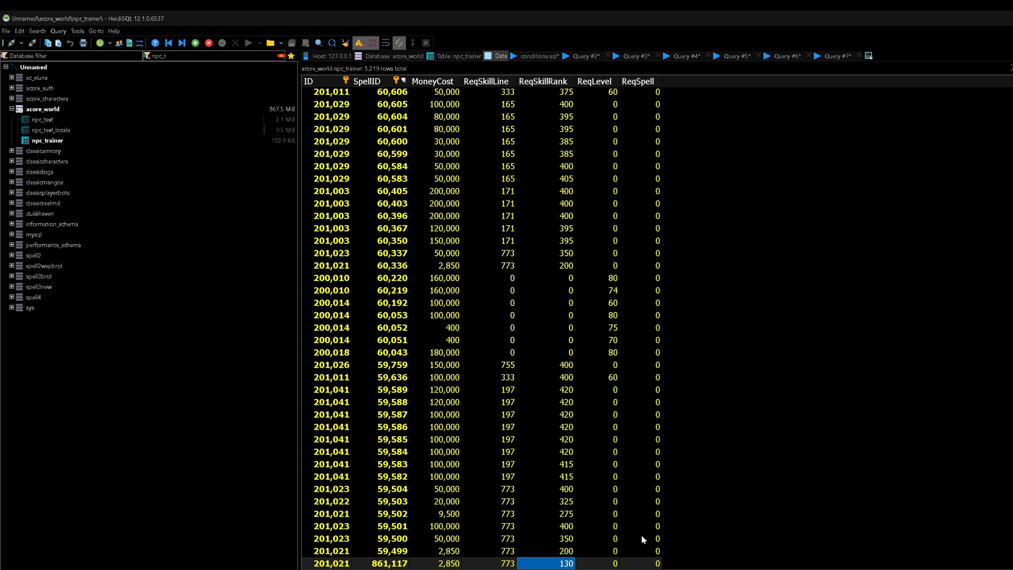
left_click(614, 538)
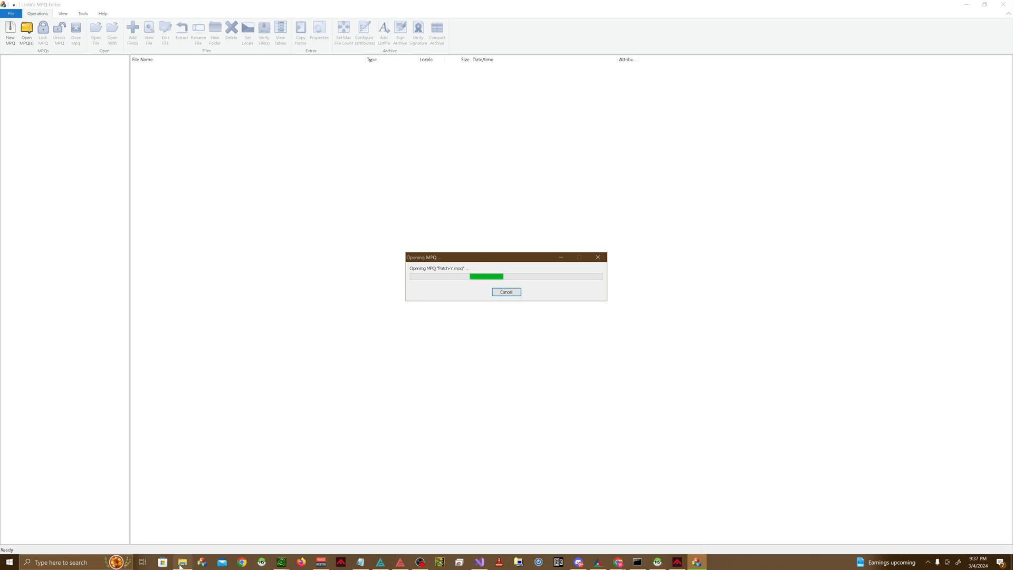
mouse_move(176, 349)
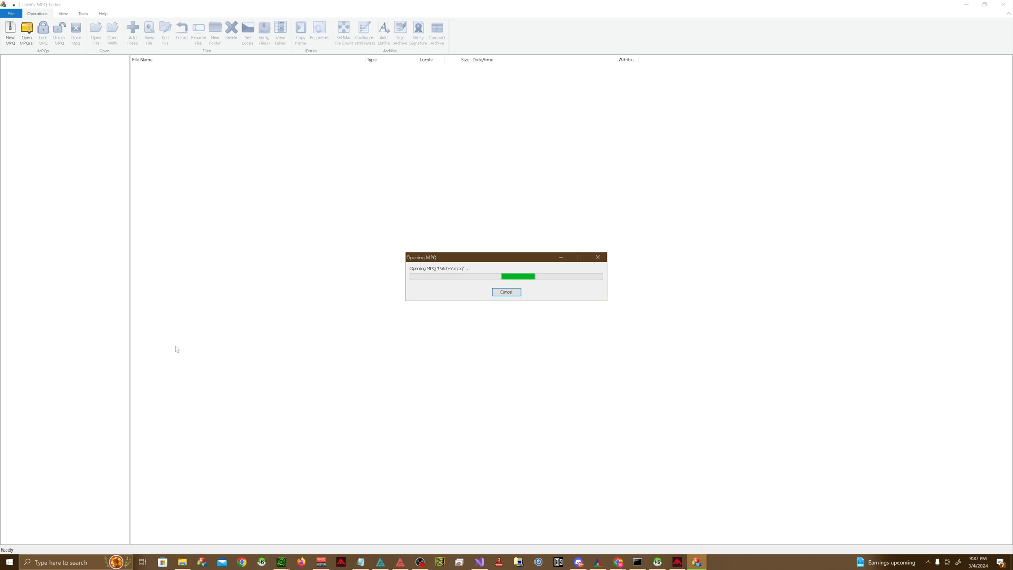
Copy Export\Spell.dbc into the Dinklepack dbc folder, replacing the existing file.
left_click(183, 561)
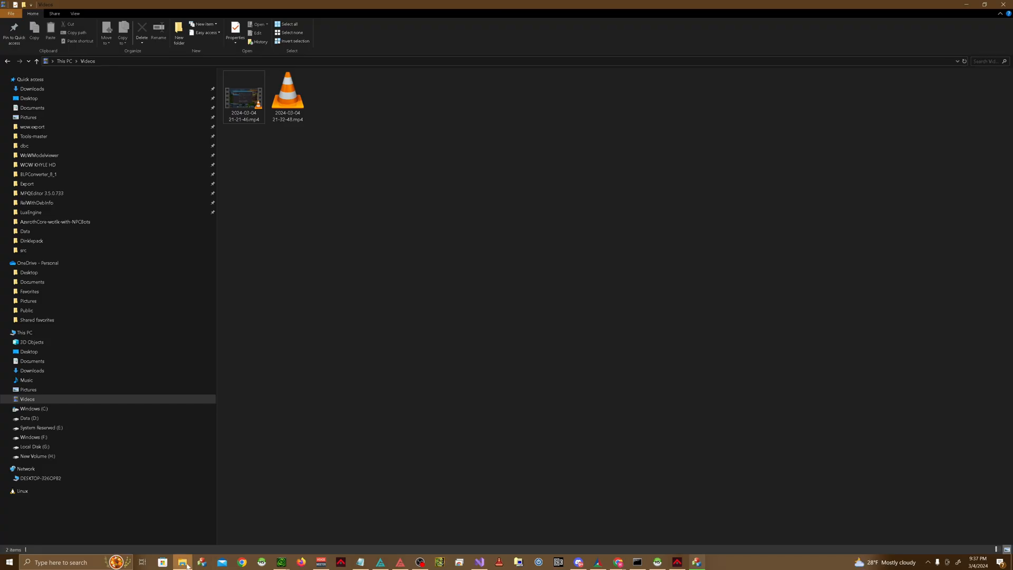
left_click(25, 183)
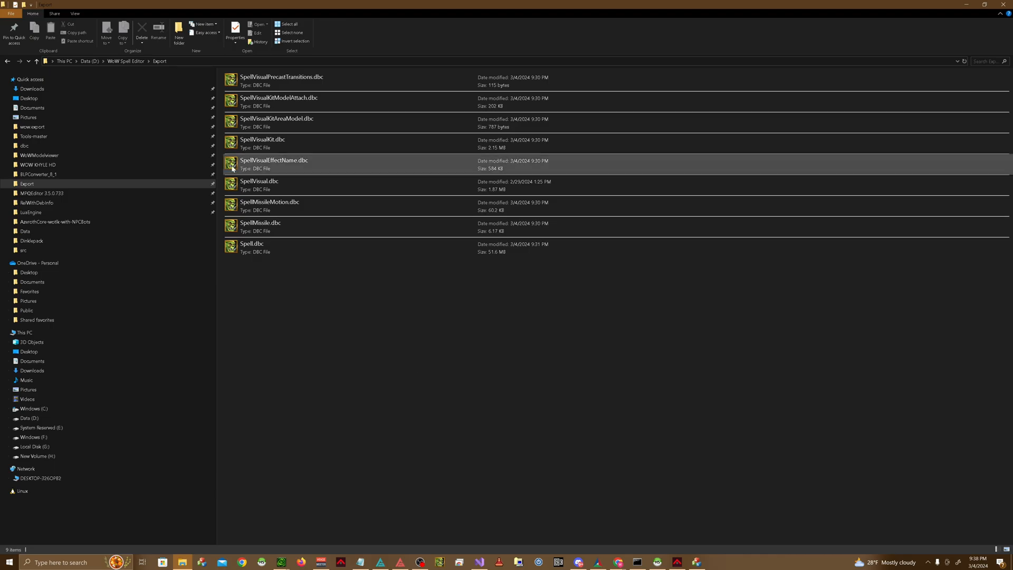
left_click(252, 247)
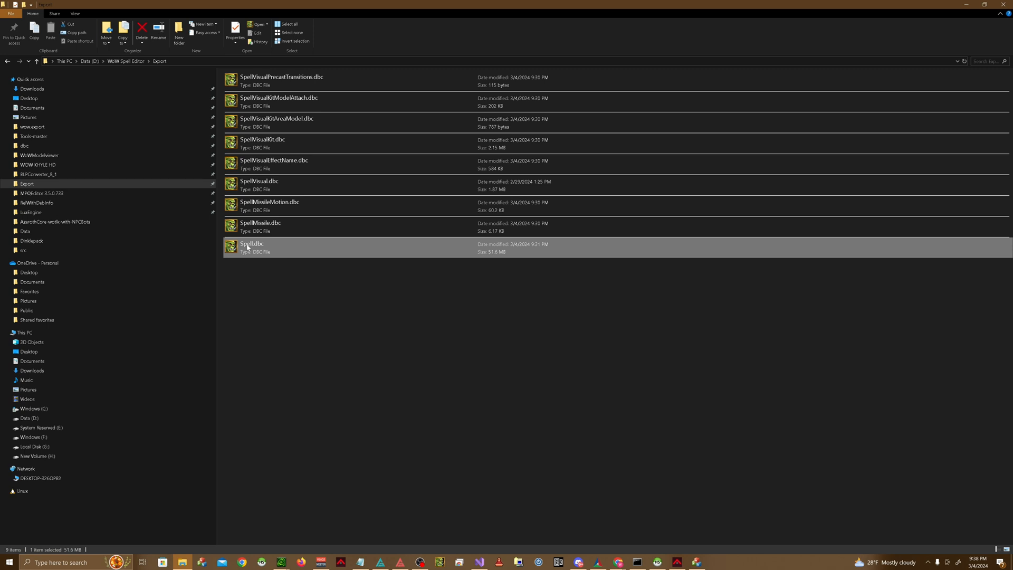
left_click_drag(252, 247, 96, 146)
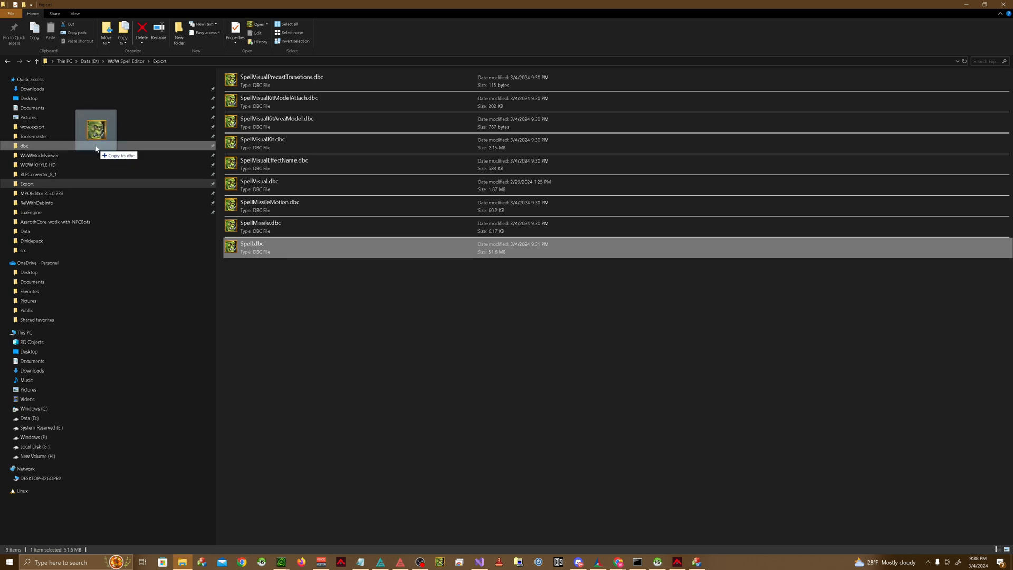
left_click_drag(95, 128, 25, 145)
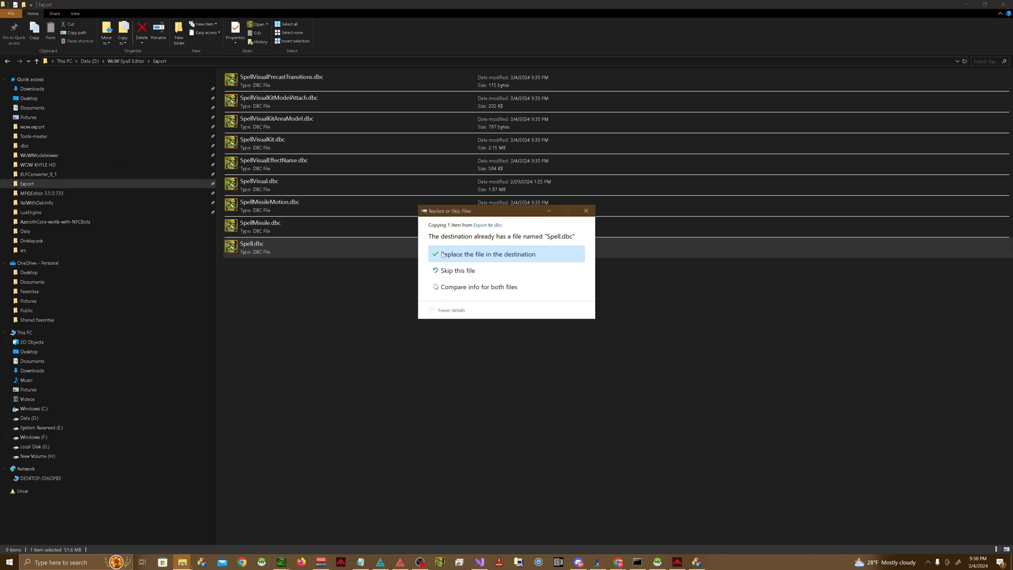
left_click(489, 253)
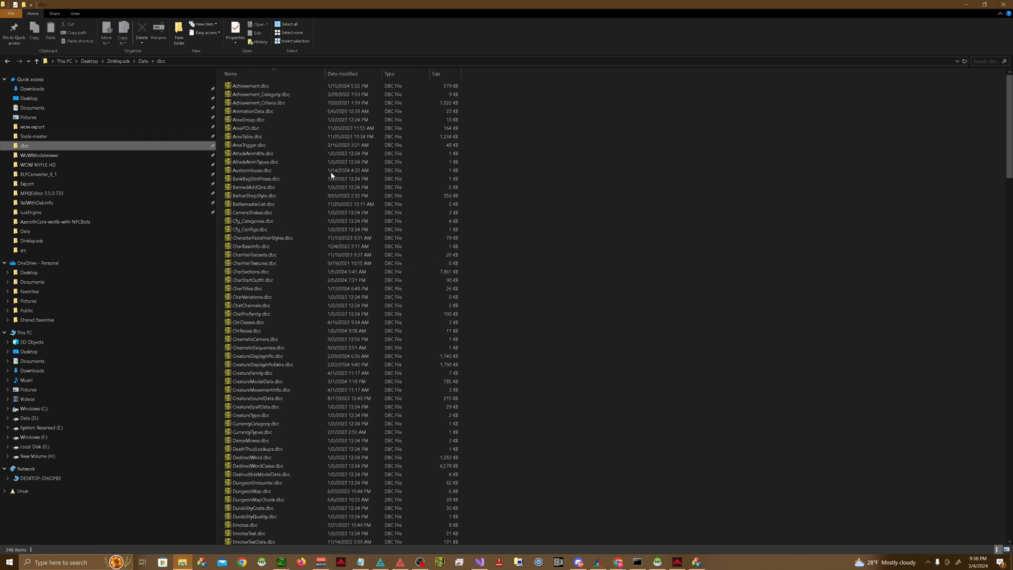
Browse back into the Data dbc folder to check the replaced Spell.dbc.
left_click(253, 220)
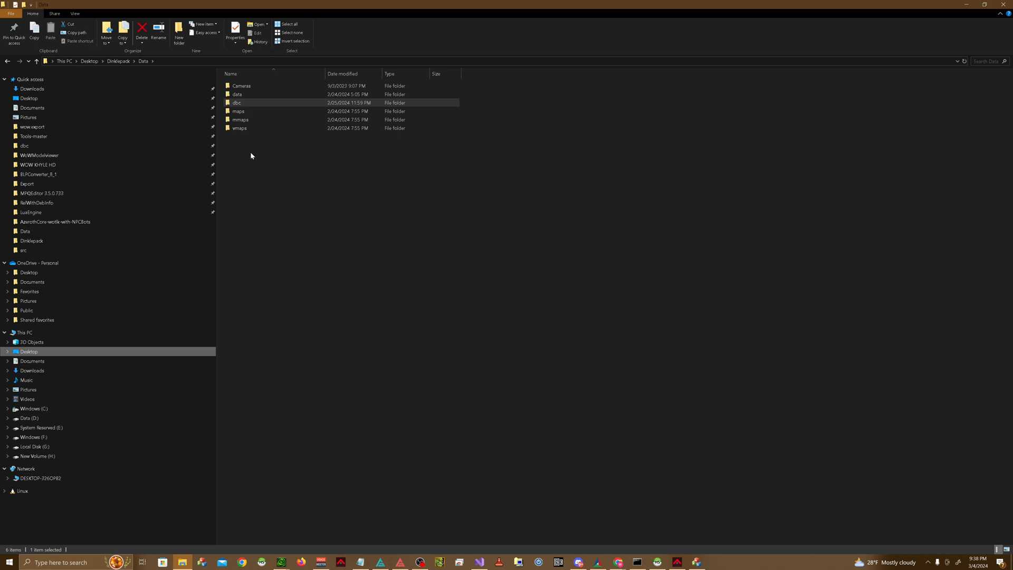
mouse_move(241, 144)
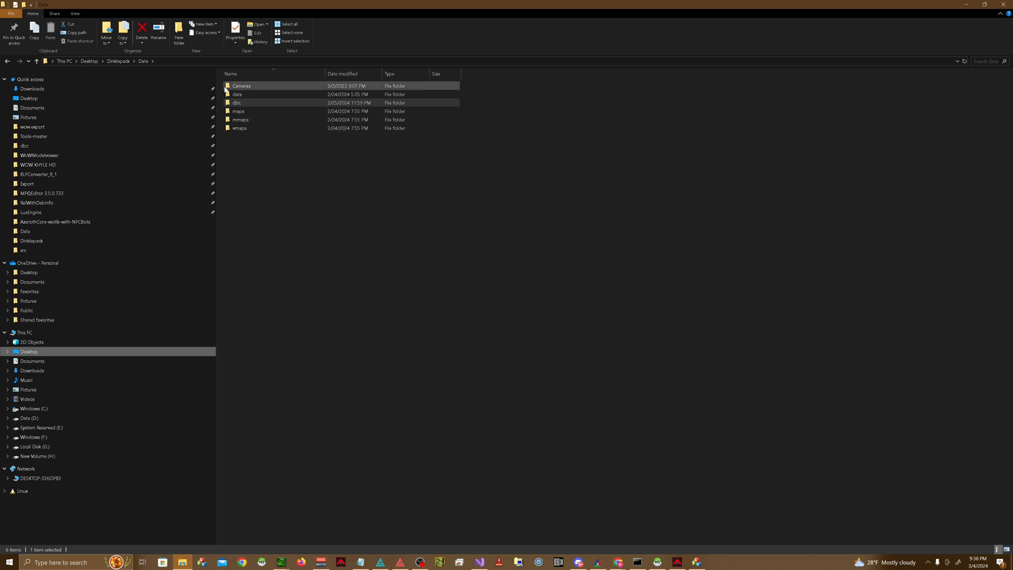
double_click(236, 103)
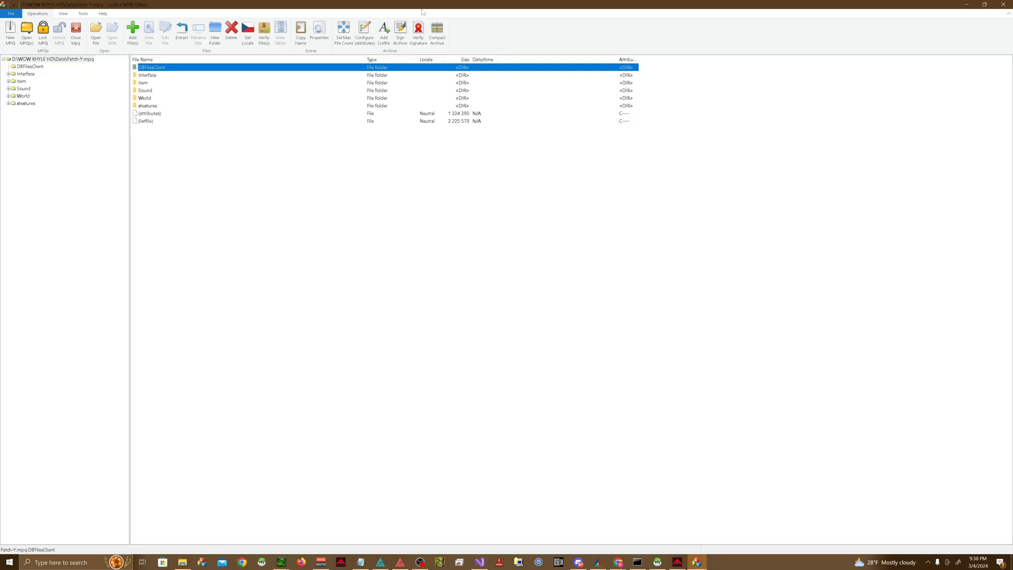
Enter the DBFilesClient folder of Patch-Y.mpq and look through its files.
double_click(155, 68)
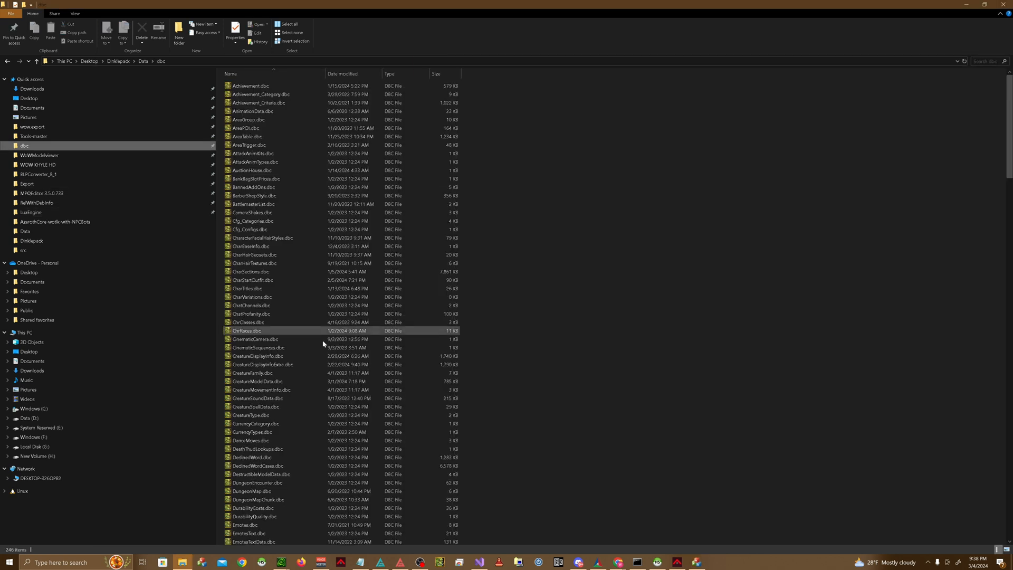
scroll("down", 3)
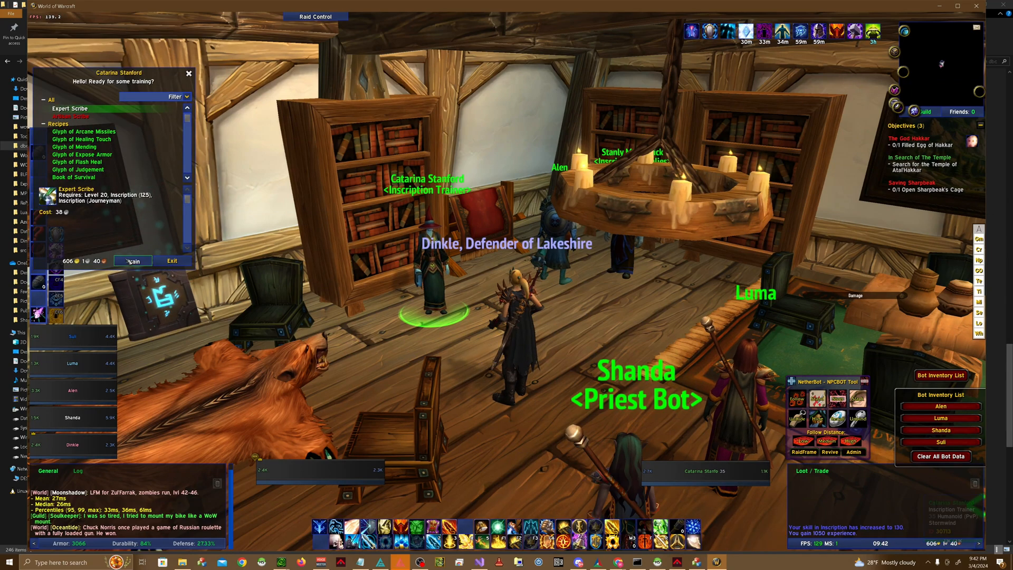
Train the new recipe, then filter Inscription recipes by 'sim' and select Simple Inscription of the Storm.
left_click(132, 260)
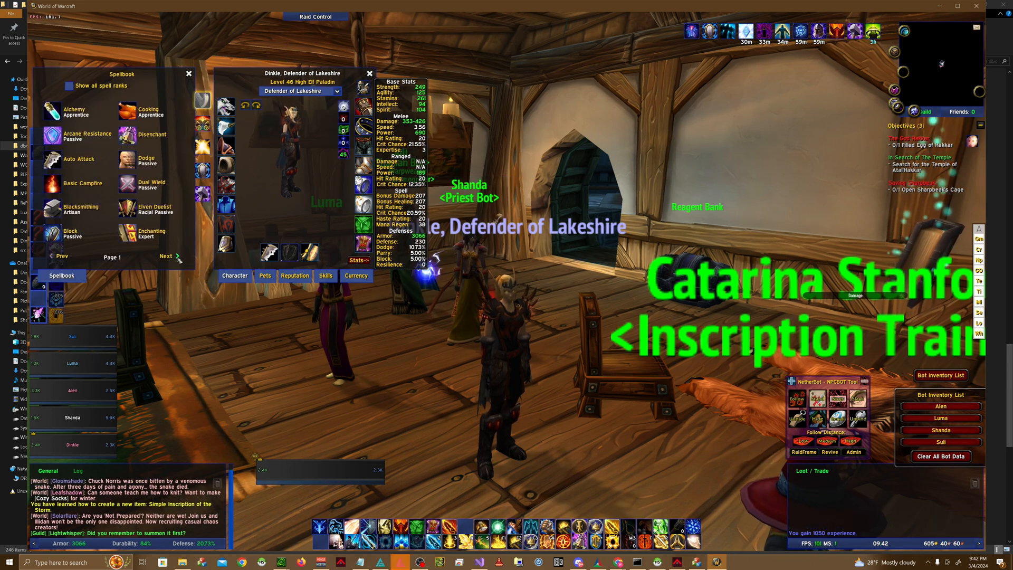
left_click(166, 255)
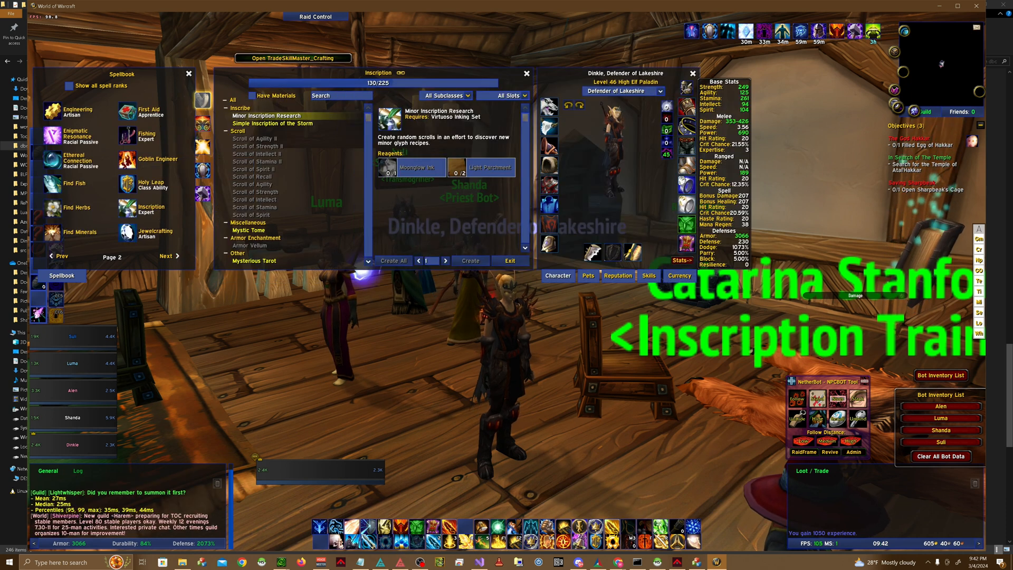
type("sim")
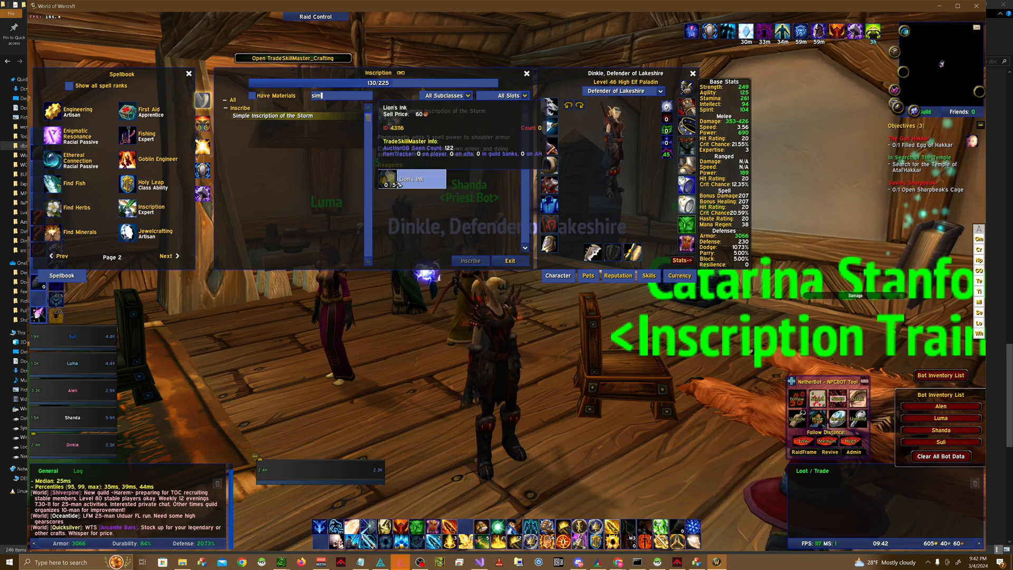
left_click(471, 261)
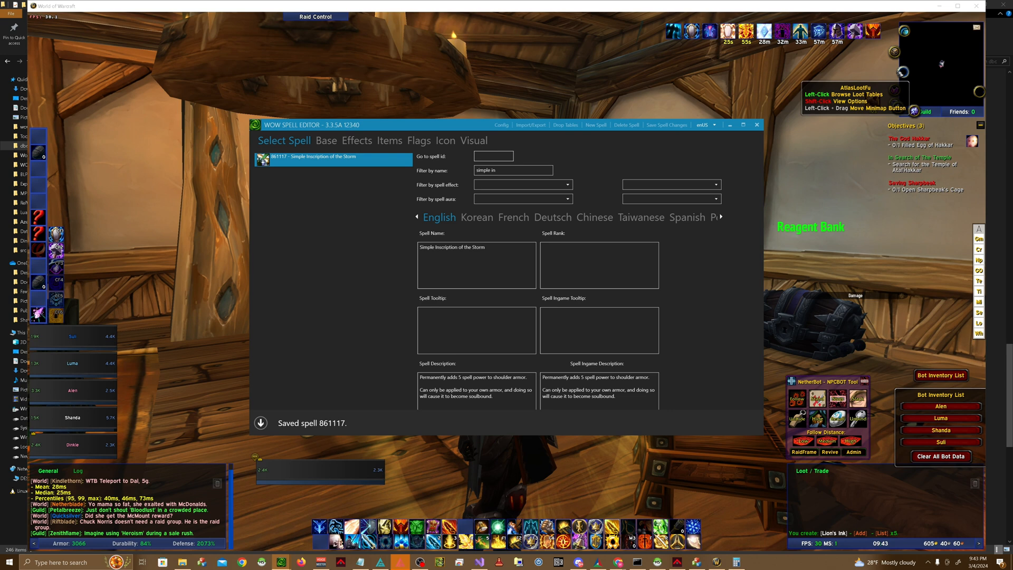
Show spell 861117's Items requirements, reagents and equipped item settings.
left_click(390, 140)
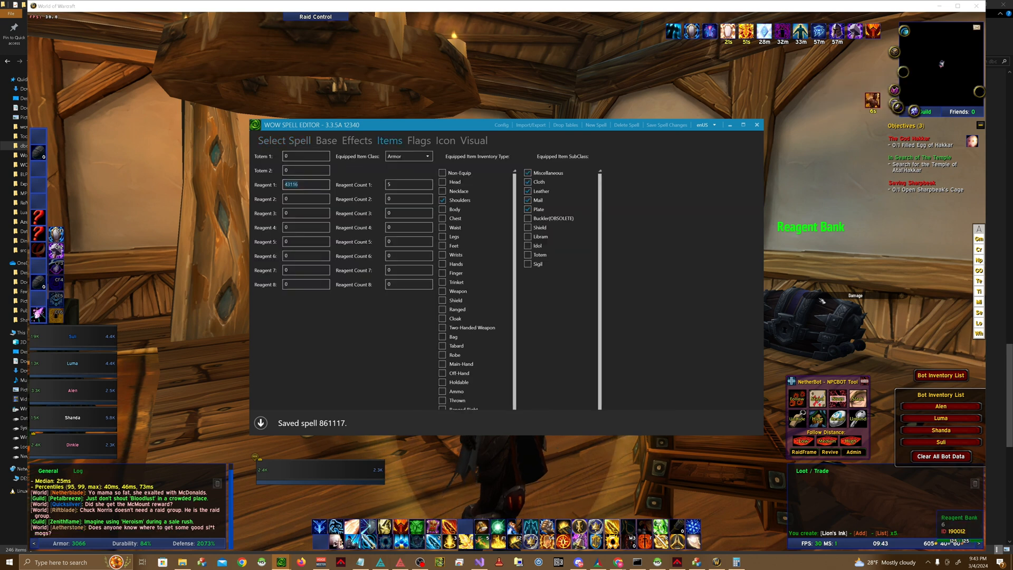
left_click(757, 124)
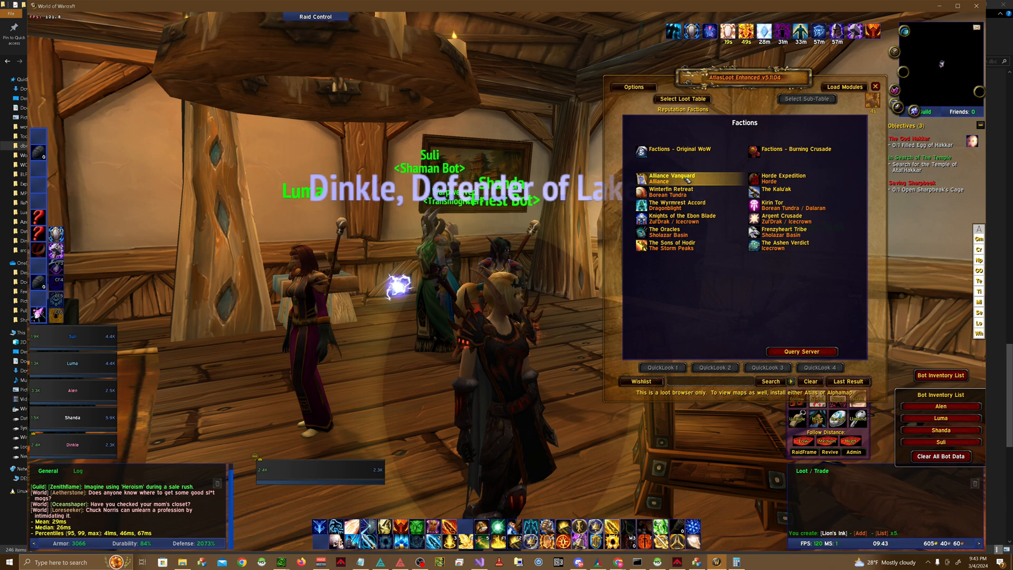
List the Burning Crusade reputation factions in AtlasLoot.
left_click(795, 148)
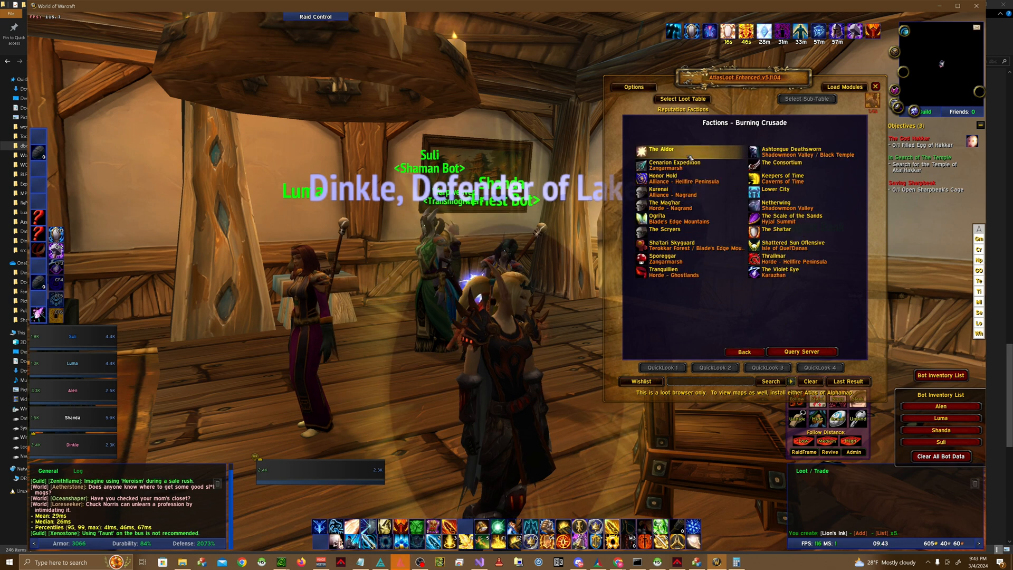